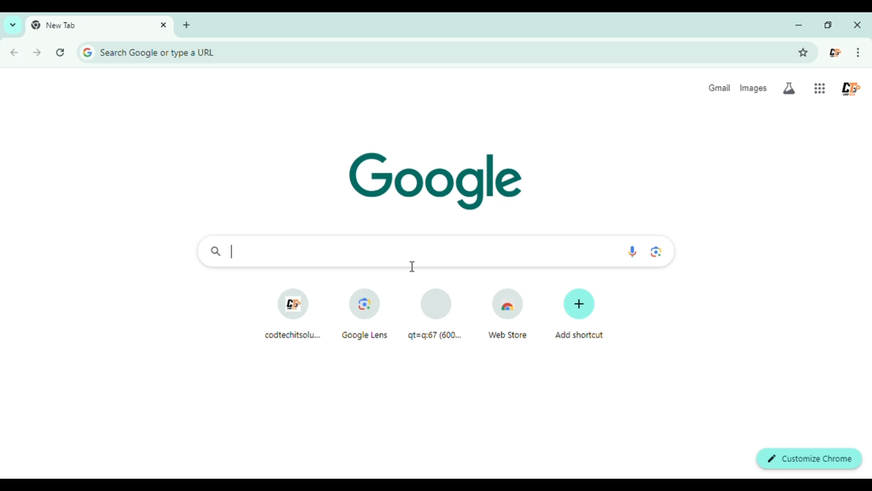
# Navigate the new tab to the CodTech IT Solutions website home page via the address bar
pyautogui.write('www')
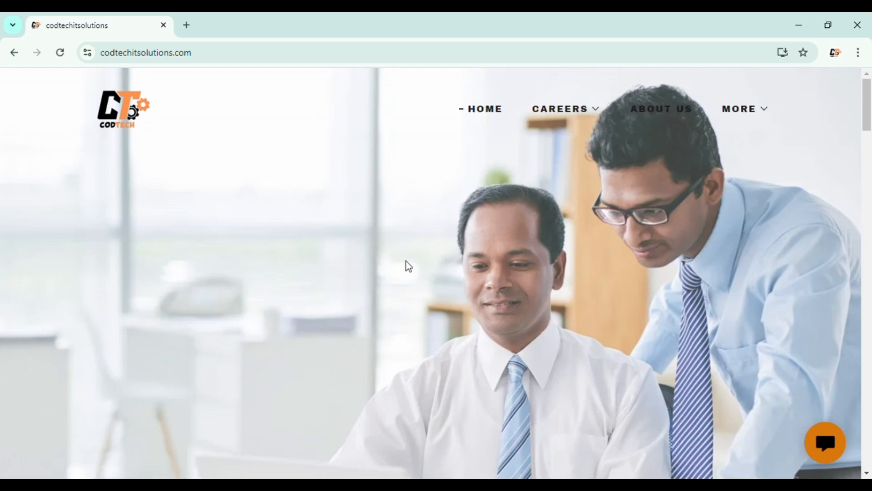
pyautogui.moveTo(636, 113)
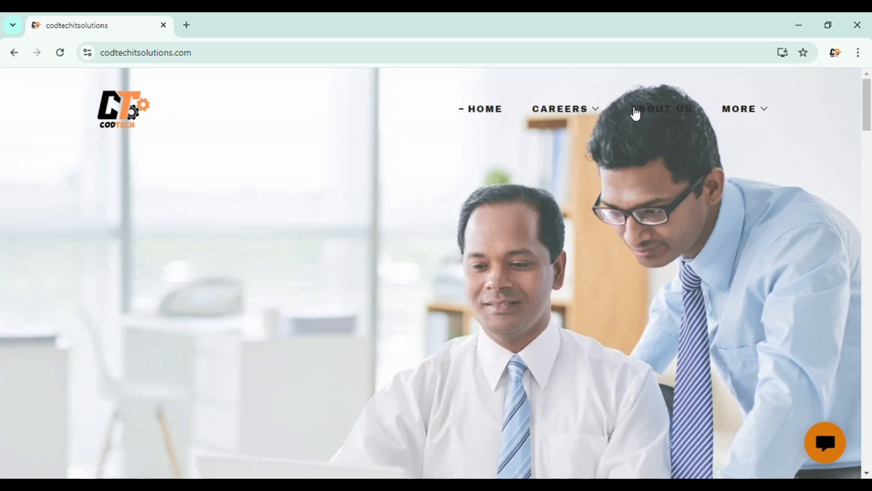
pyautogui.moveTo(759, 119)
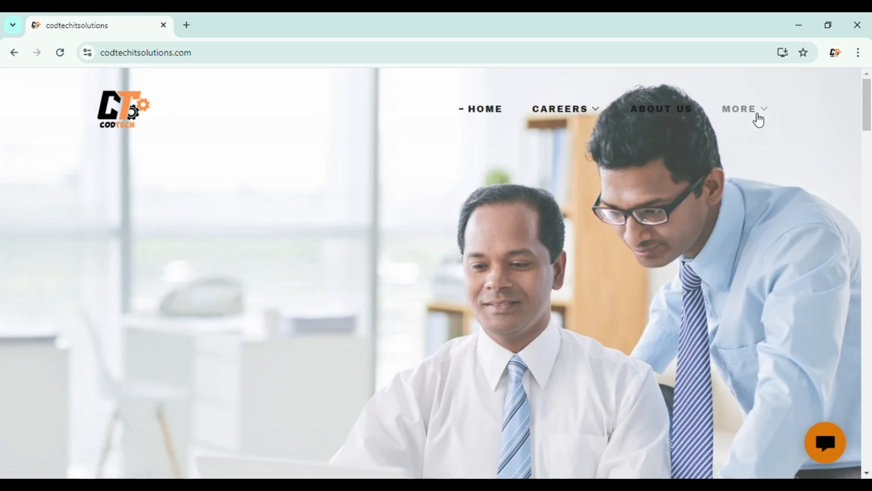
# Expand the MORE menu in the top navigation to list the extra site sections
pyautogui.click(740, 109)
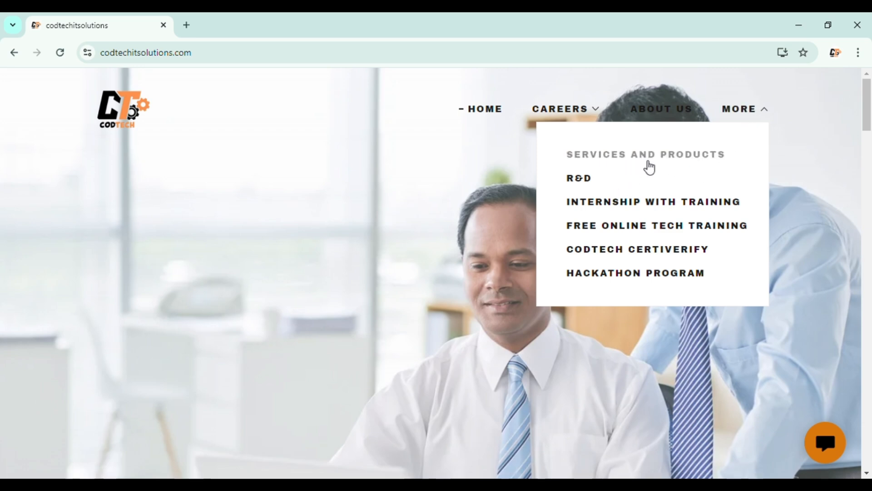
pyautogui.moveTo(718, 225)
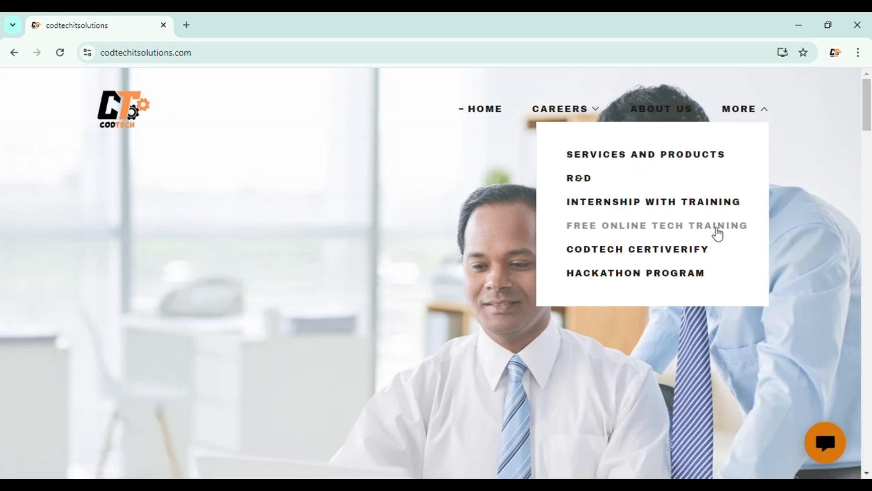
pyautogui.moveTo(711, 233)
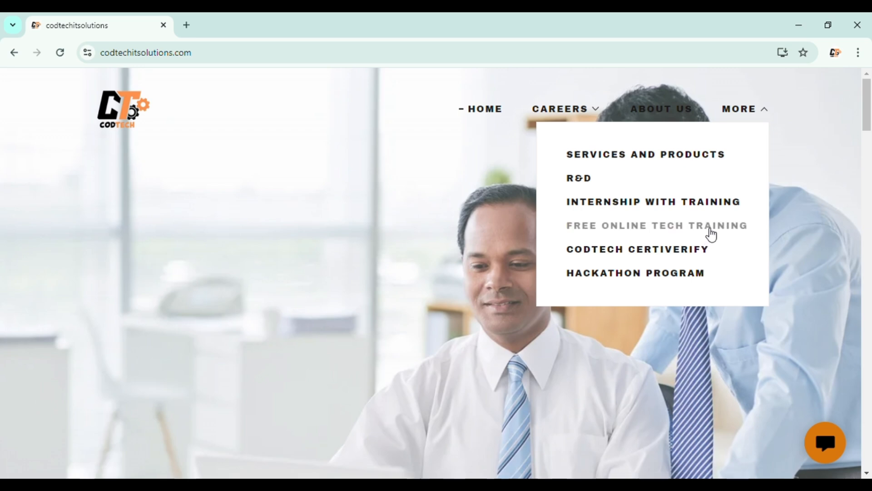
# Go to the Free Online Tech Training-2024 page and review its ten domains and training benefits
pyautogui.click(656, 226)
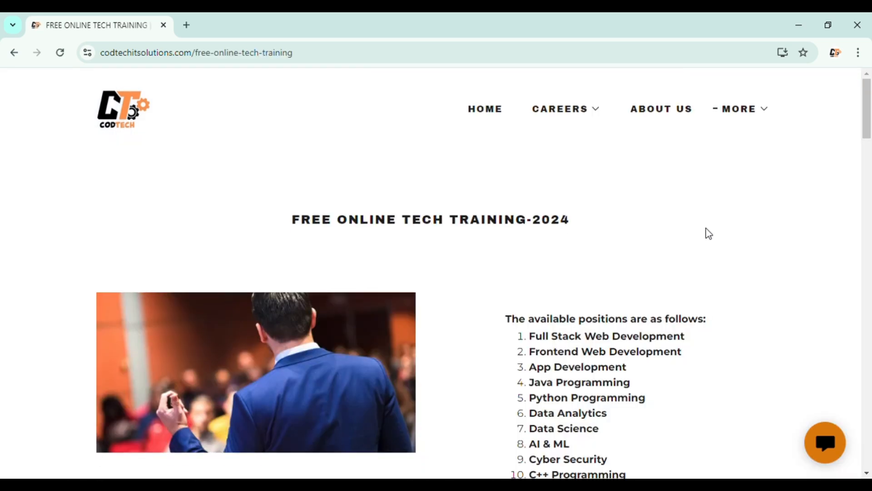
pyautogui.moveTo(477, 190)
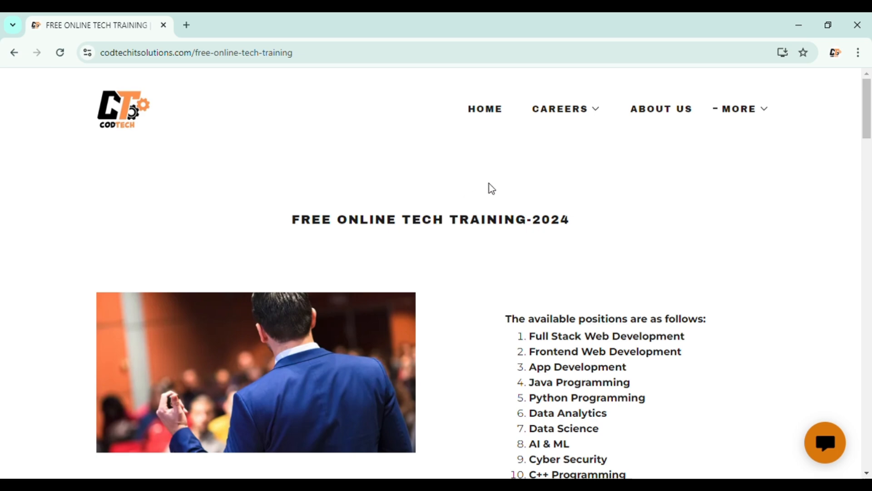
pyautogui.scroll(-3)
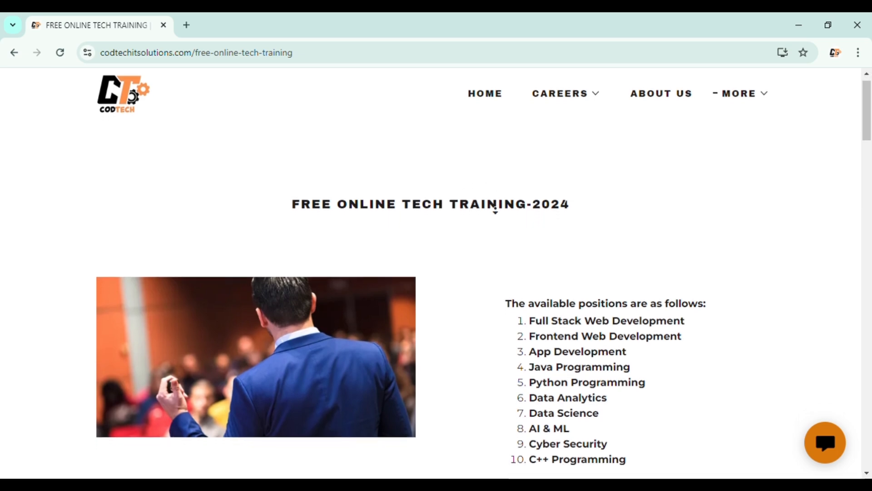
pyautogui.scroll(-3)
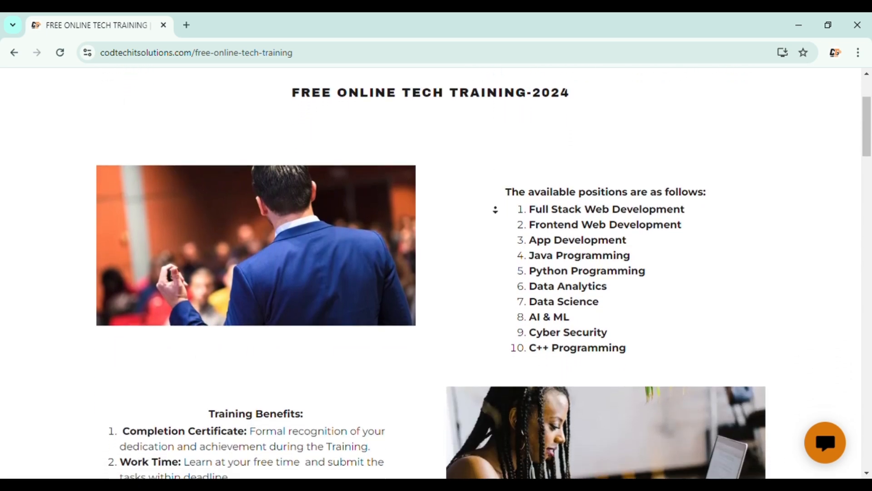
pyautogui.scroll(-3)
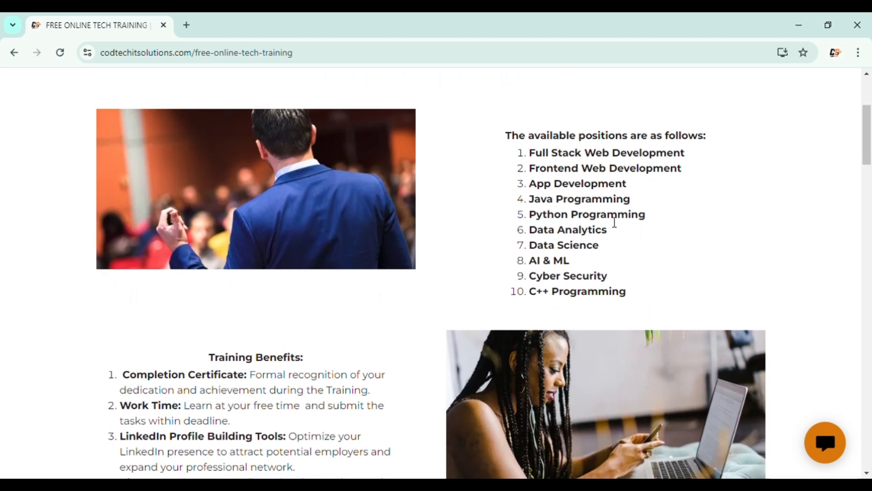
pyautogui.moveTo(558, 204)
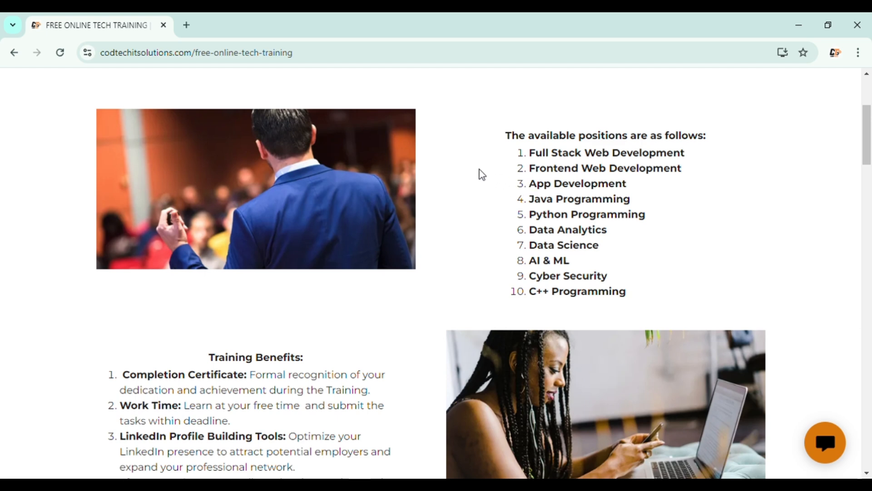
pyautogui.moveTo(453, 127)
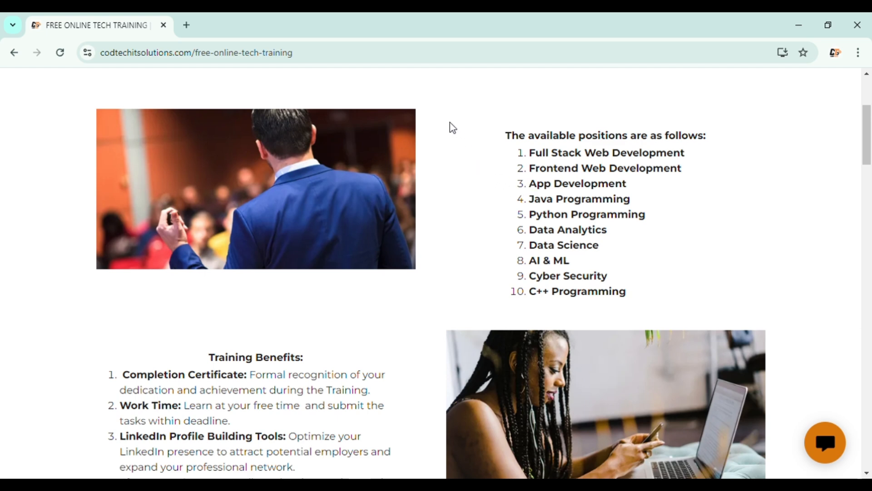
pyautogui.scroll(-3)
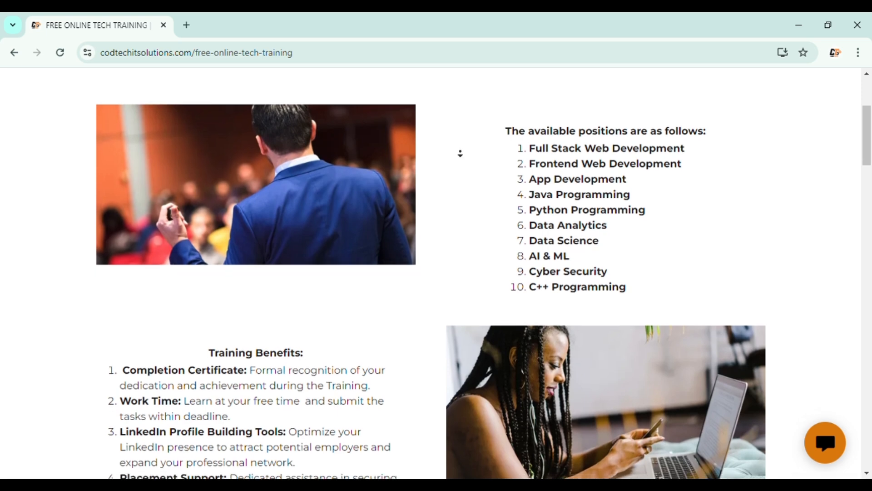
pyautogui.scroll(-3)
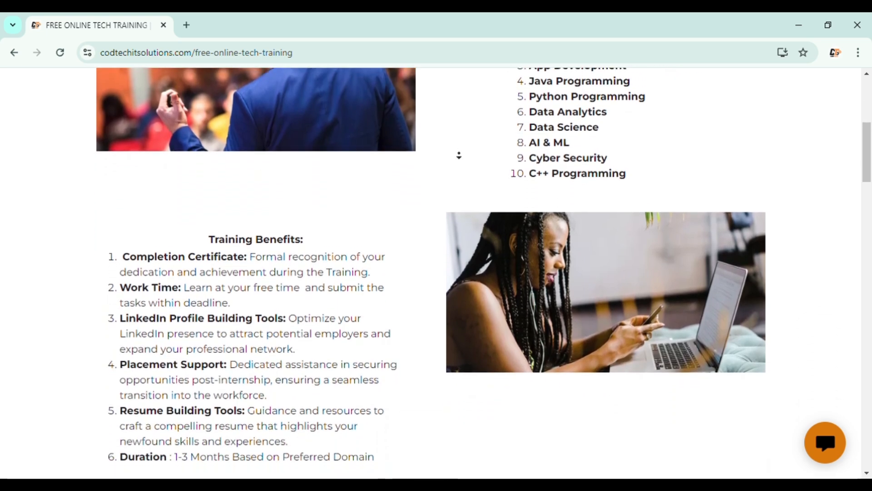
pyautogui.scroll(-3)
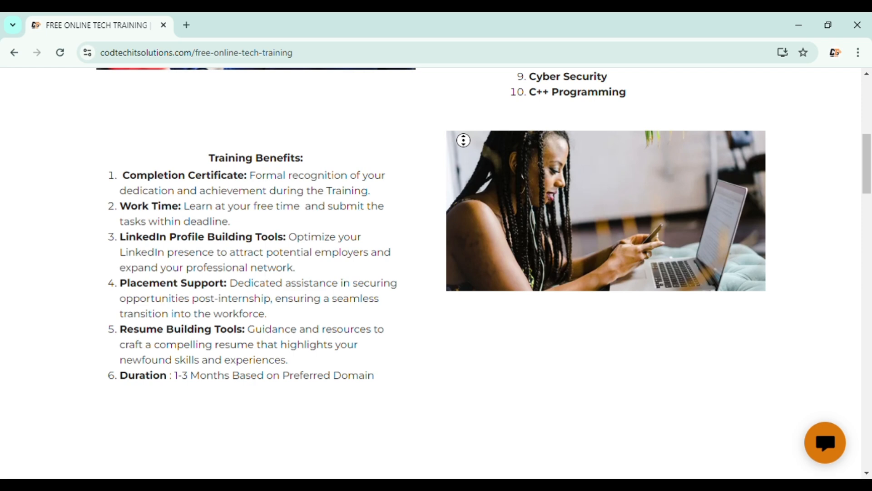
# Scroll past Why To Choose CodTech to the Our Certifications and Free Tech Training Links sections
pyautogui.scroll(-3)
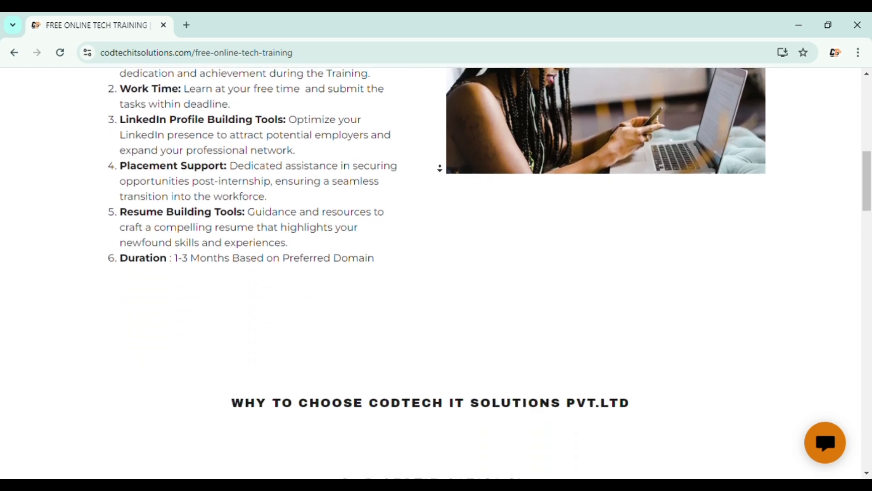
pyautogui.scroll(-3)
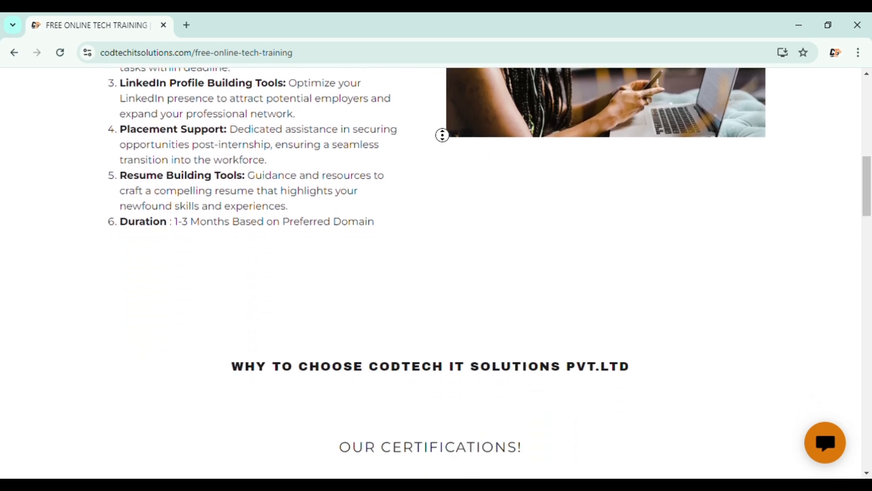
pyautogui.scroll(-3)
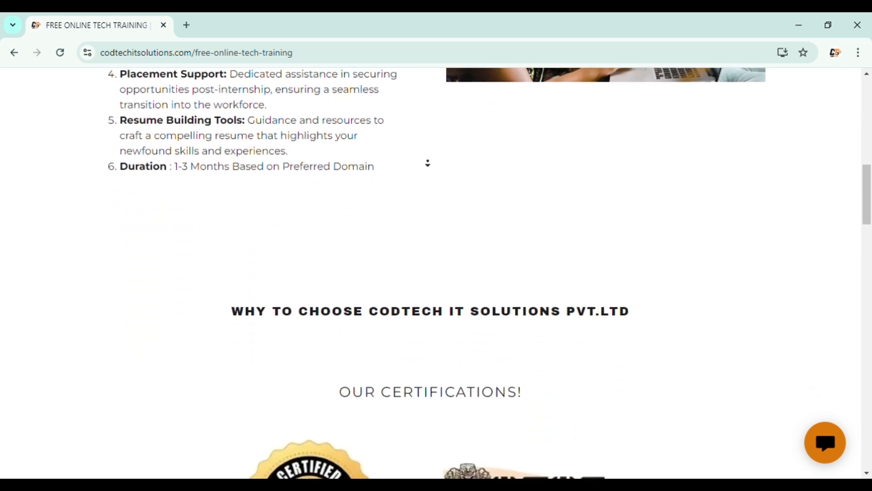
pyautogui.scroll(-3)
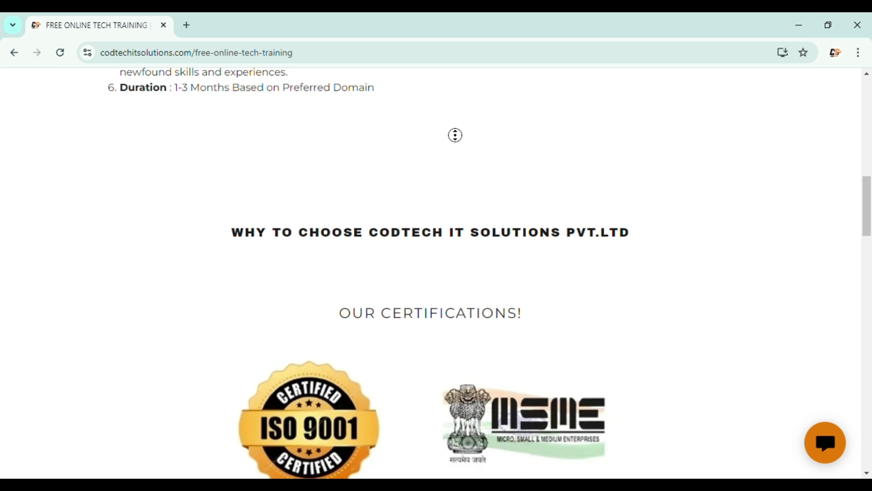
pyautogui.scroll(-3)
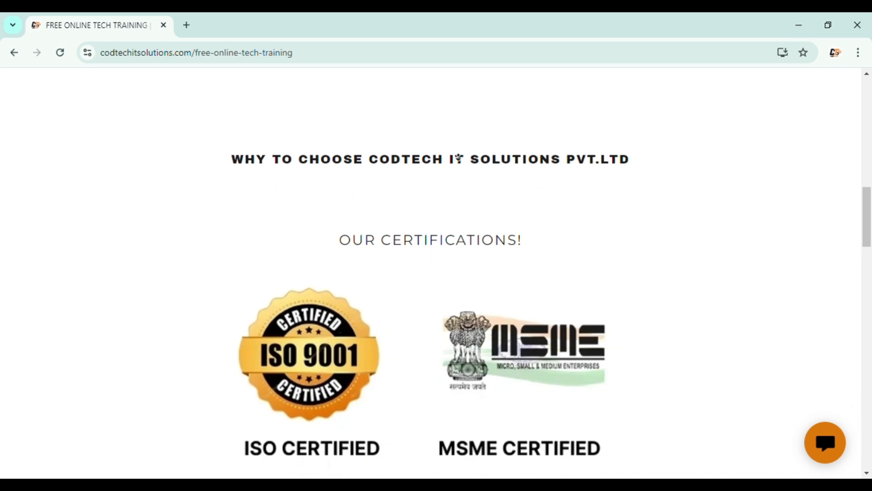
pyautogui.scroll(-3)
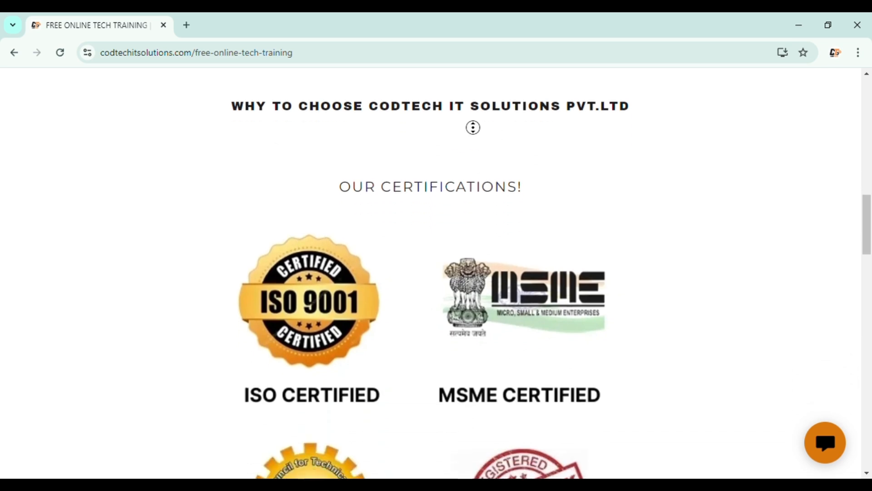
pyautogui.scroll(-3)
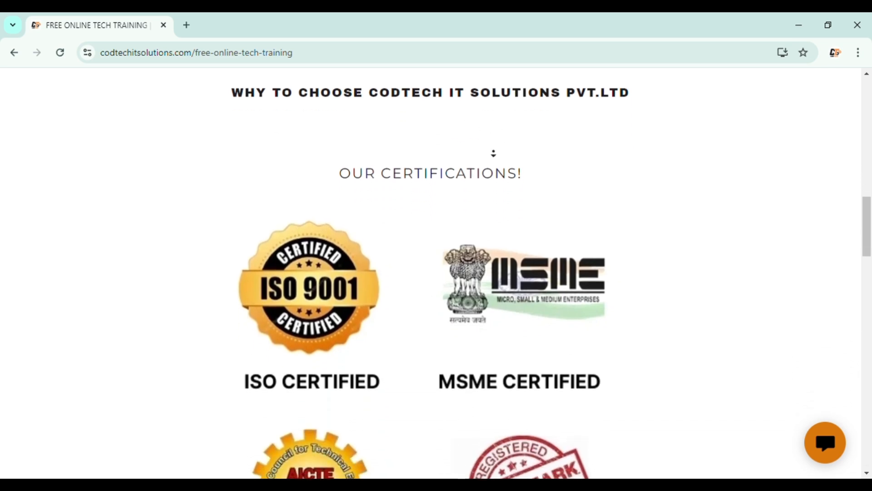
pyautogui.scroll(-3)
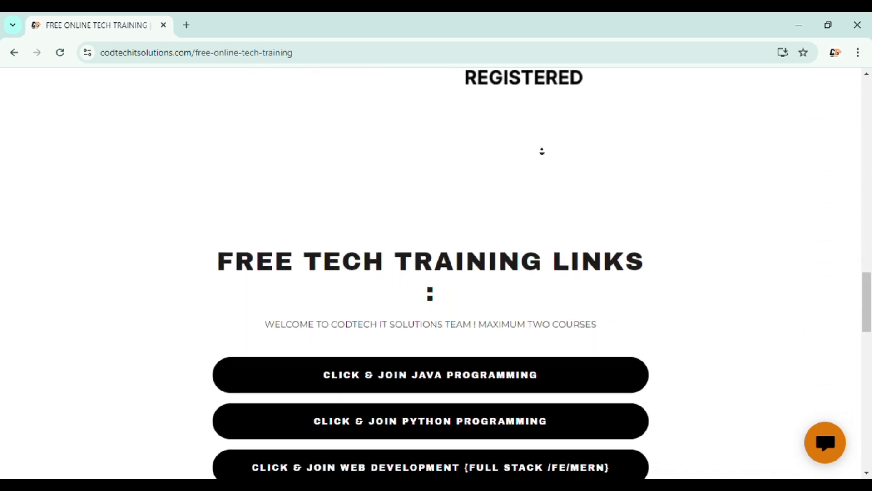
# Scroll through the Click & Join course buttons from Java Programming down to C++ Programming
pyautogui.scroll(-3)
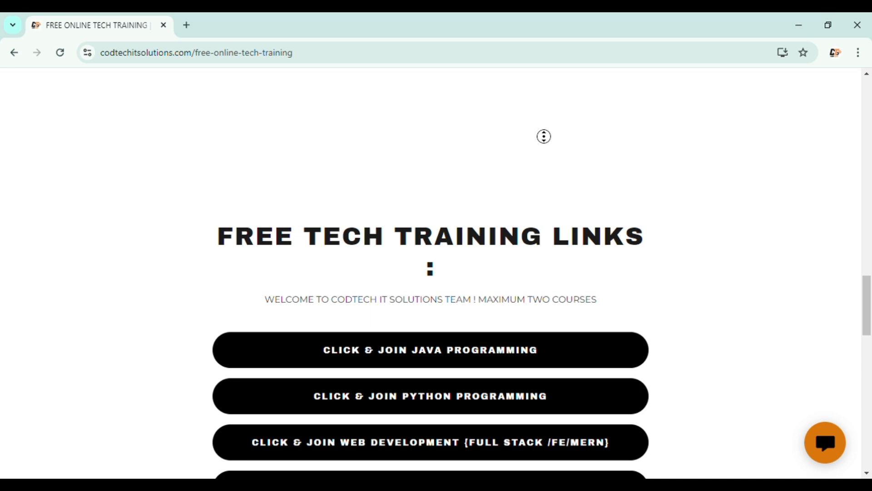
pyautogui.scroll(-3)
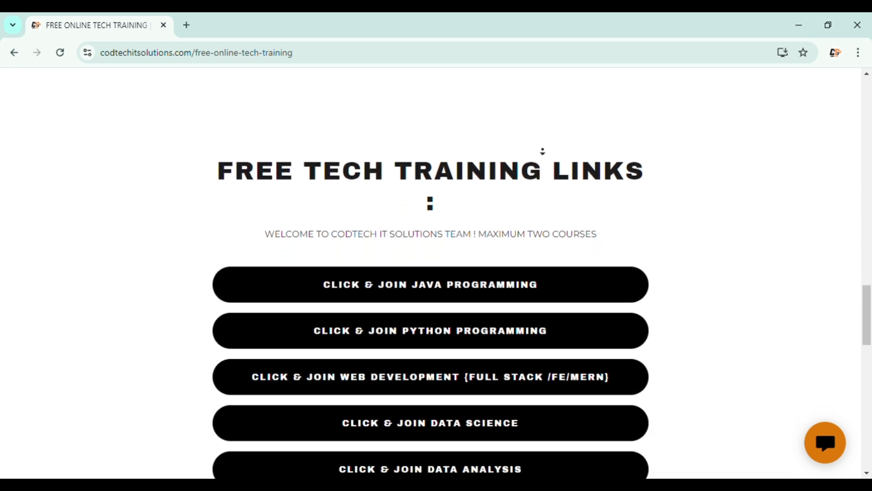
pyautogui.scroll(-3)
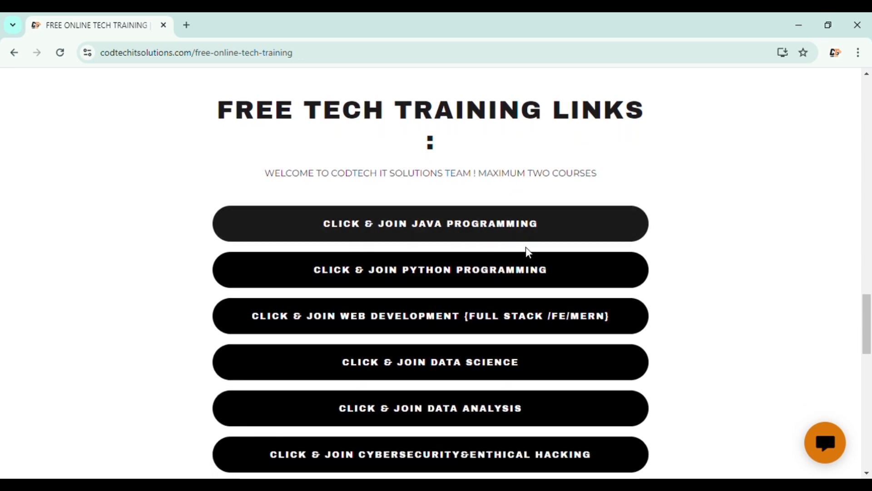
pyautogui.scroll(-3)
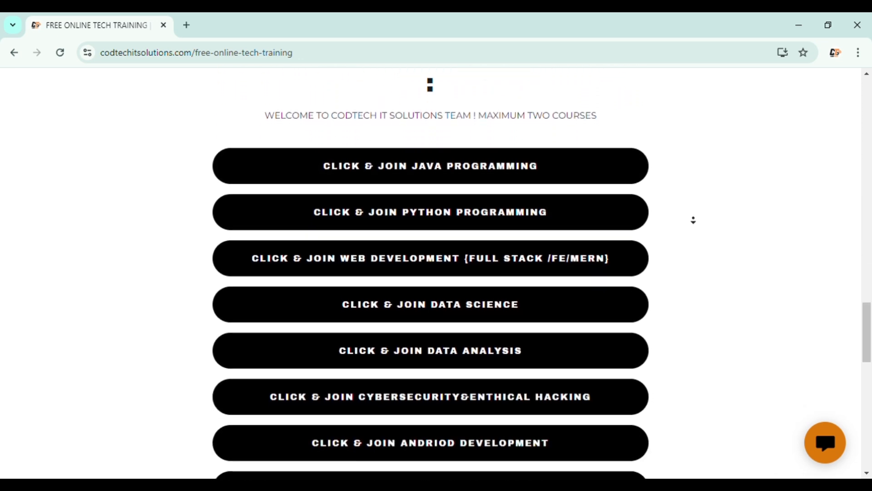
pyautogui.scroll(-3)
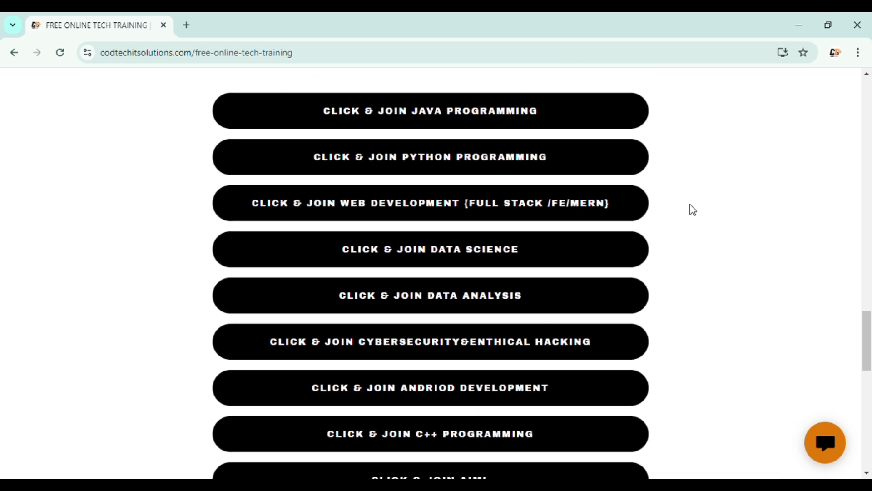
pyautogui.moveTo(658, 199)
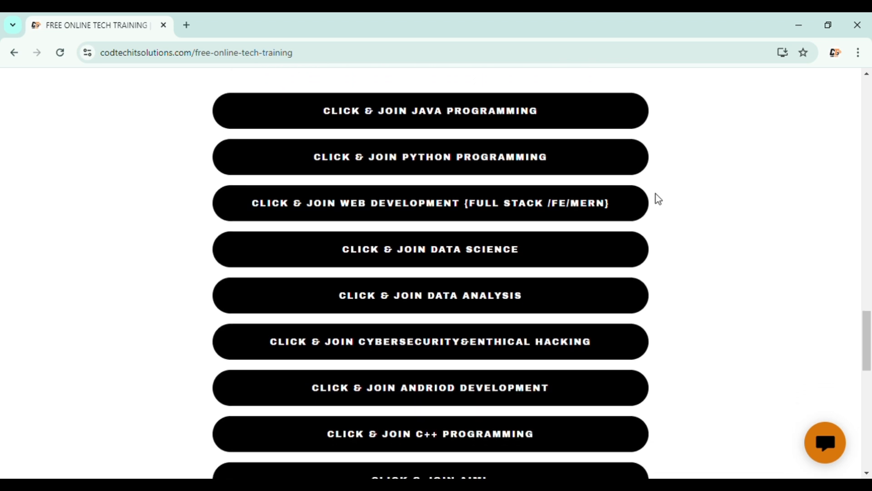
pyautogui.moveTo(650, 123)
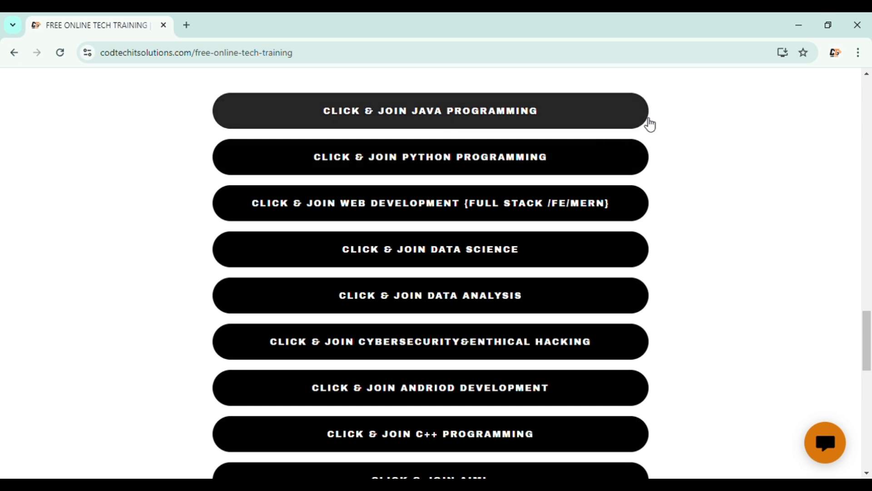
pyautogui.moveTo(448, 117)
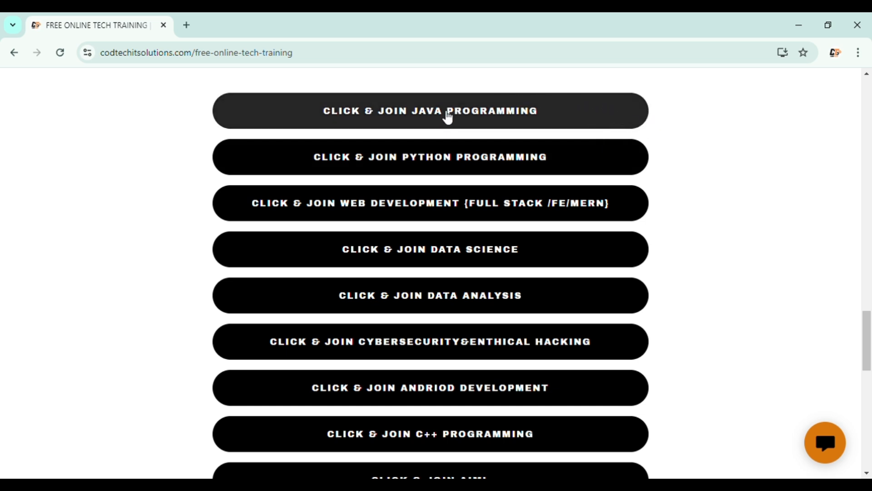
pyautogui.moveTo(444, 122)
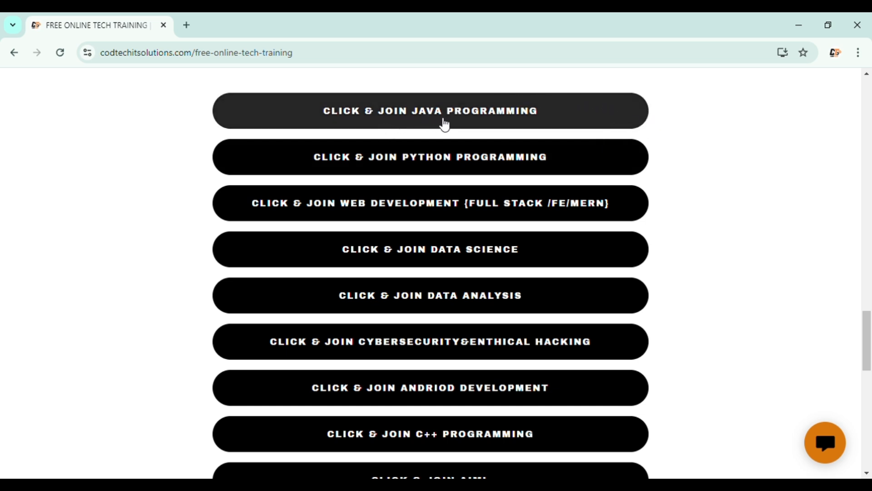
# Open the Java Programming registration Google Form and review the prefilled Name, Email, Address and Phone answers
pyautogui.click(430, 110)
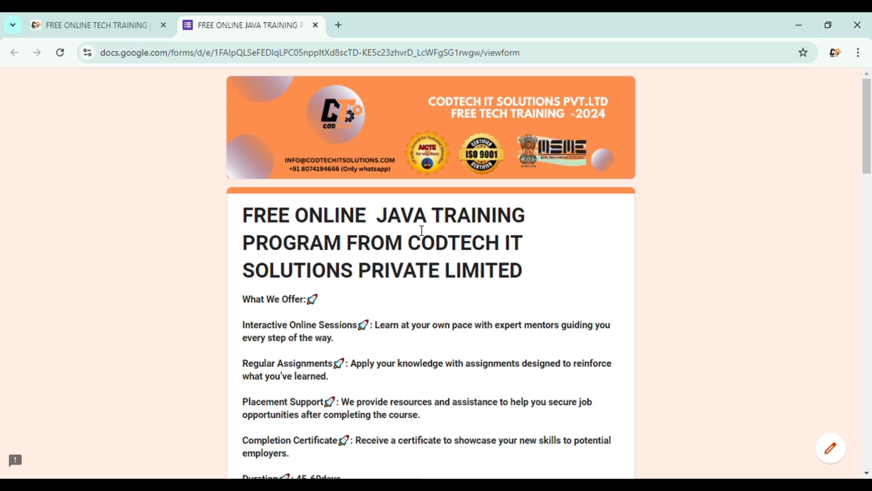
pyautogui.moveTo(664, 207)
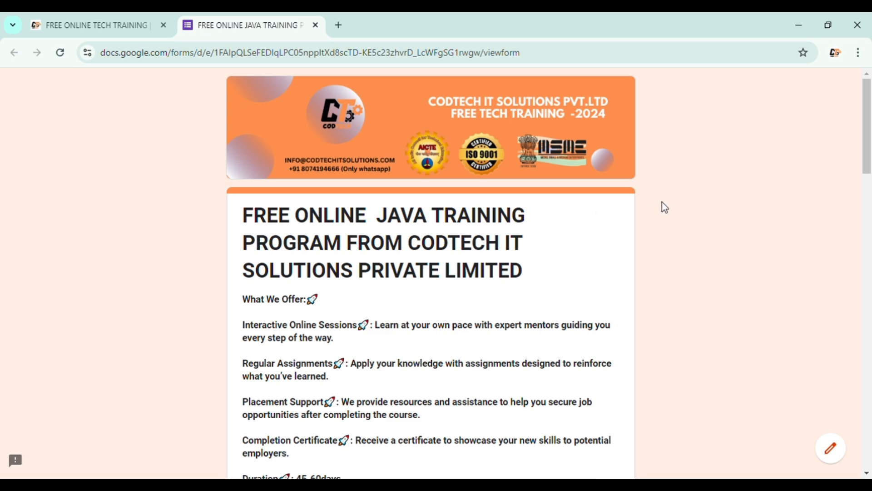
pyautogui.scroll(-3)
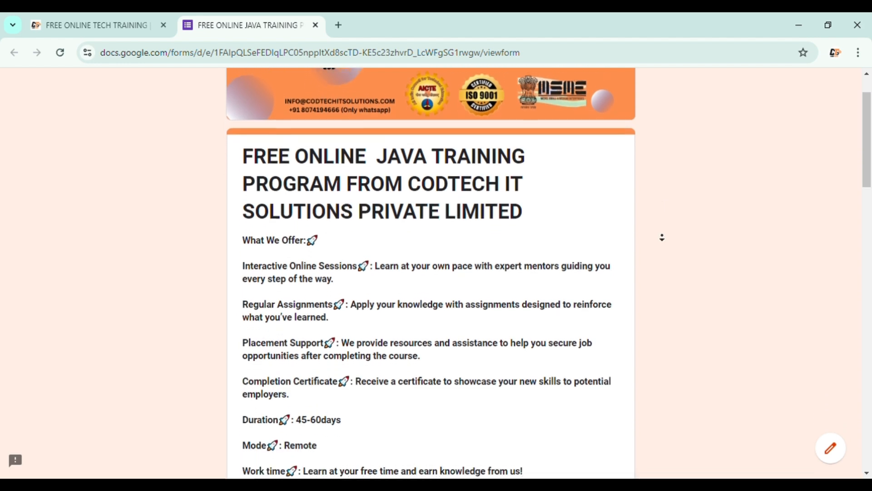
pyautogui.scroll(-3)
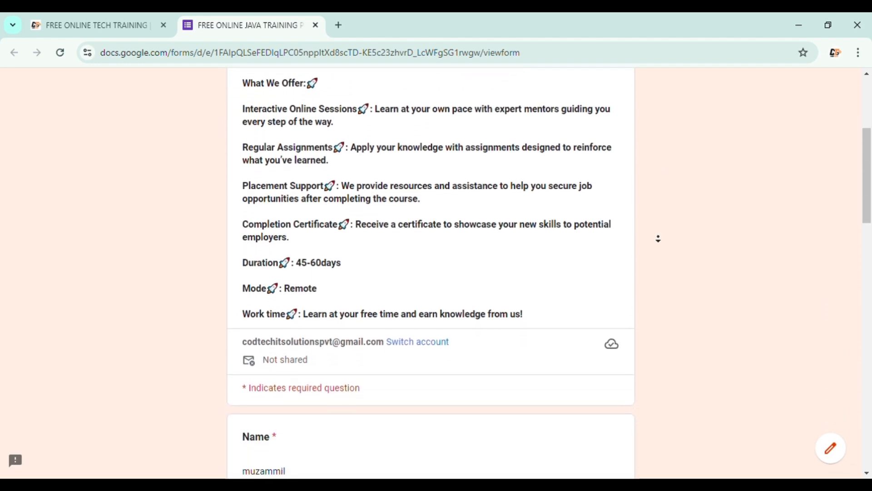
pyautogui.scroll(-3)
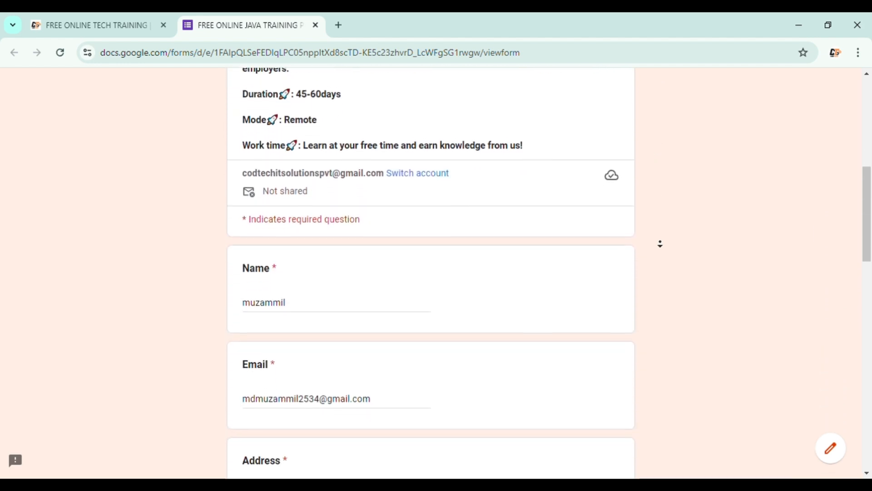
pyautogui.scroll(-3)
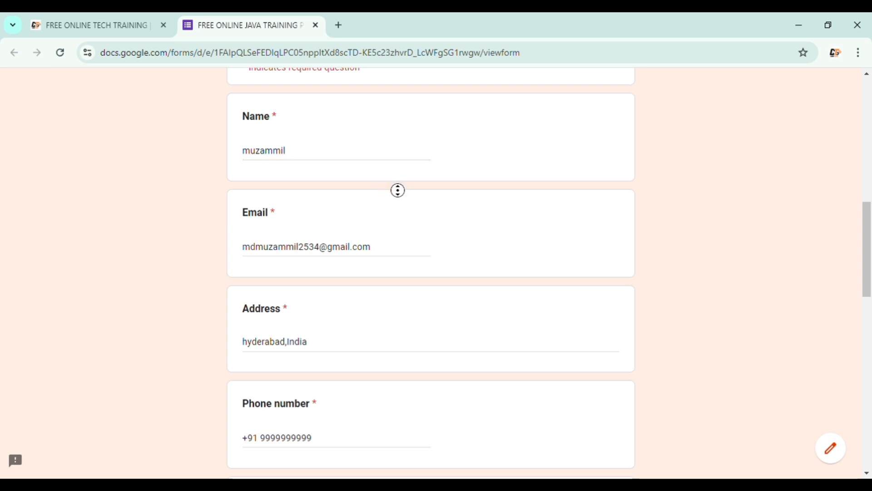
pyautogui.scroll(-3)
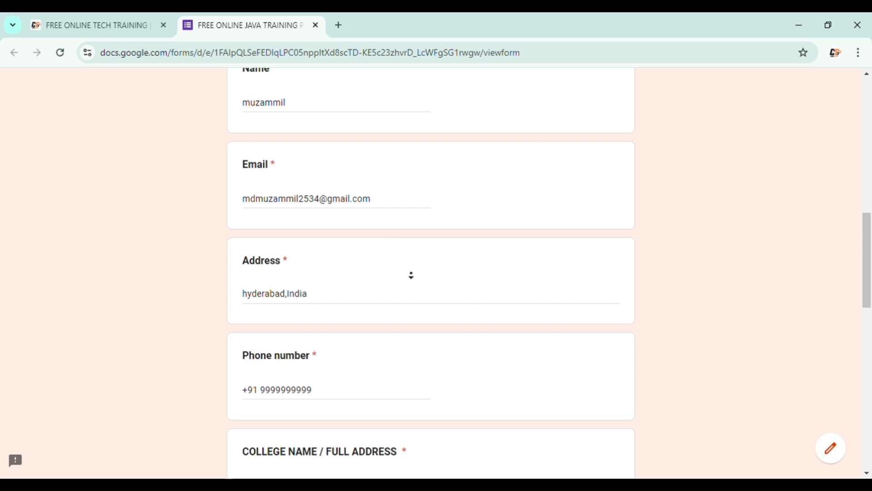
pyautogui.scroll(-3)
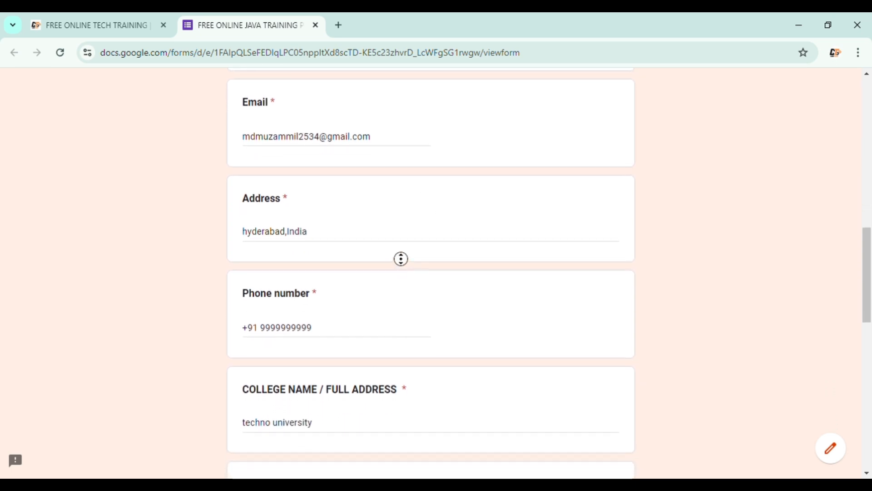
pyautogui.scroll(-3)
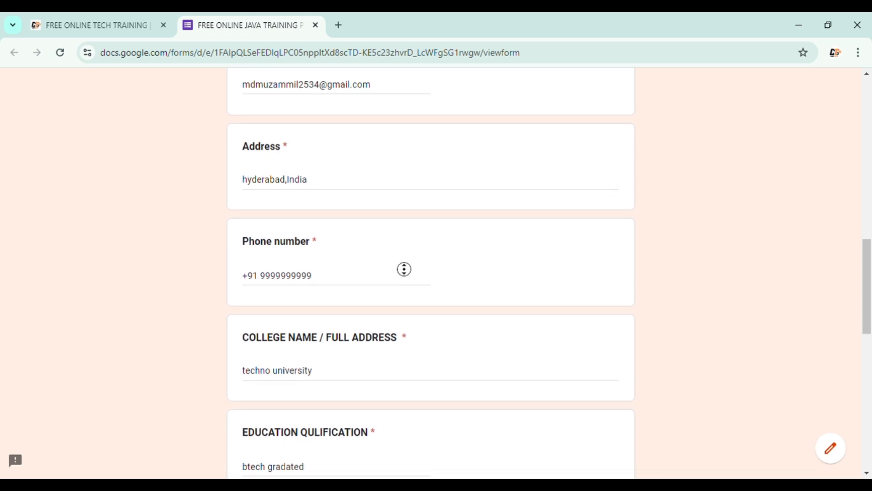
pyautogui.scroll(-3)
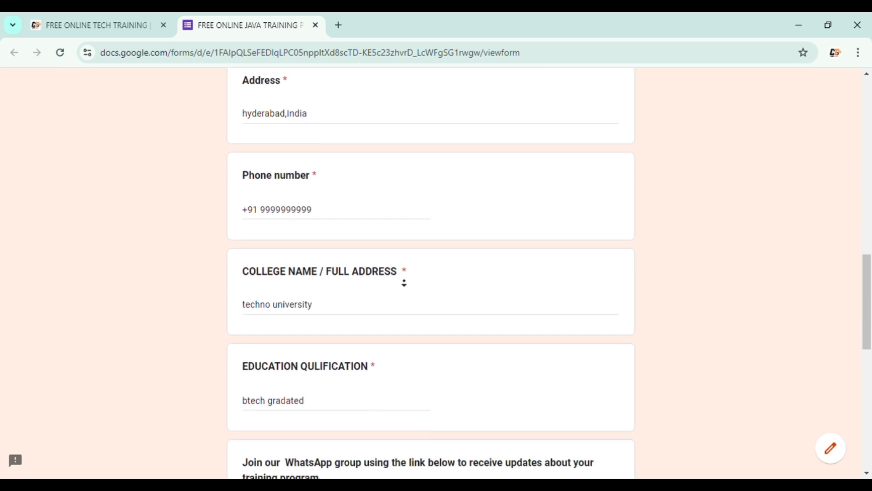
pyautogui.scroll(-3)
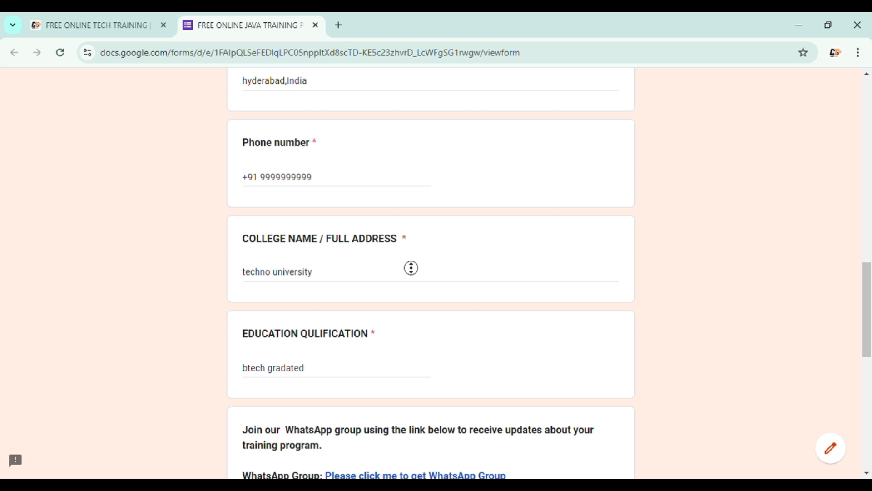
pyautogui.scroll(-3)
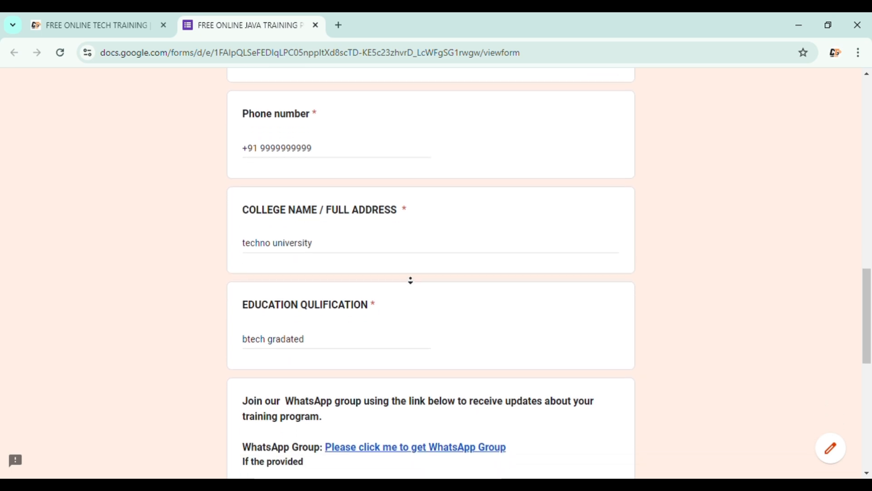
pyautogui.scroll(-3)
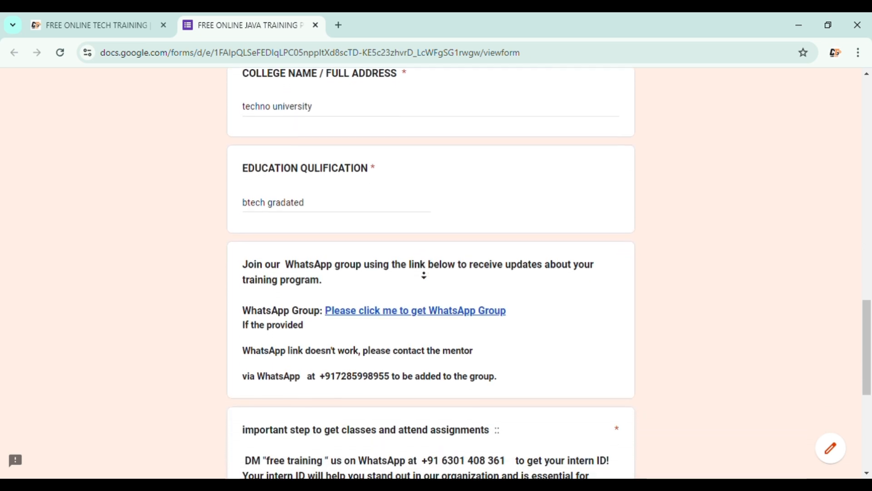
pyautogui.scroll(-3)
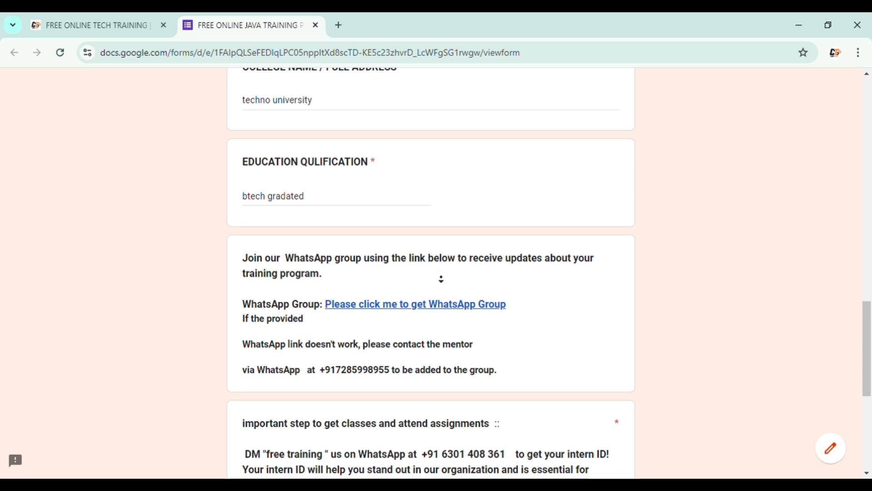
pyautogui.scroll(-3)
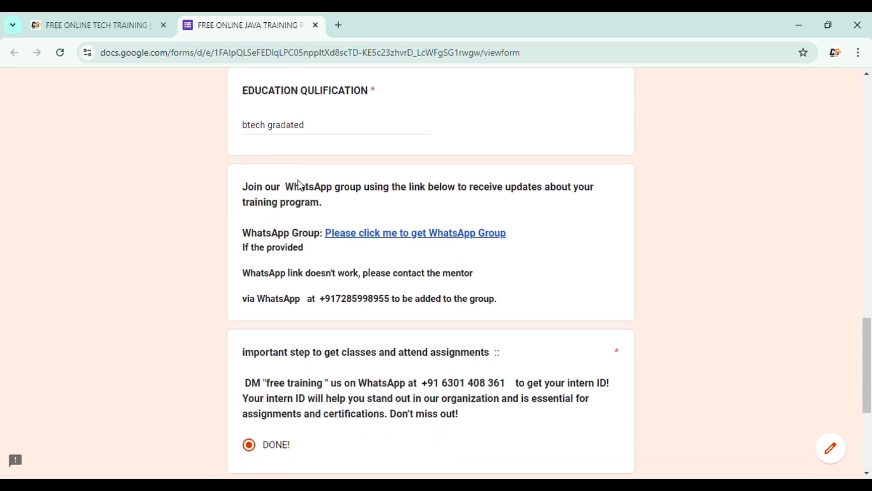
pyautogui.moveTo(389, 247)
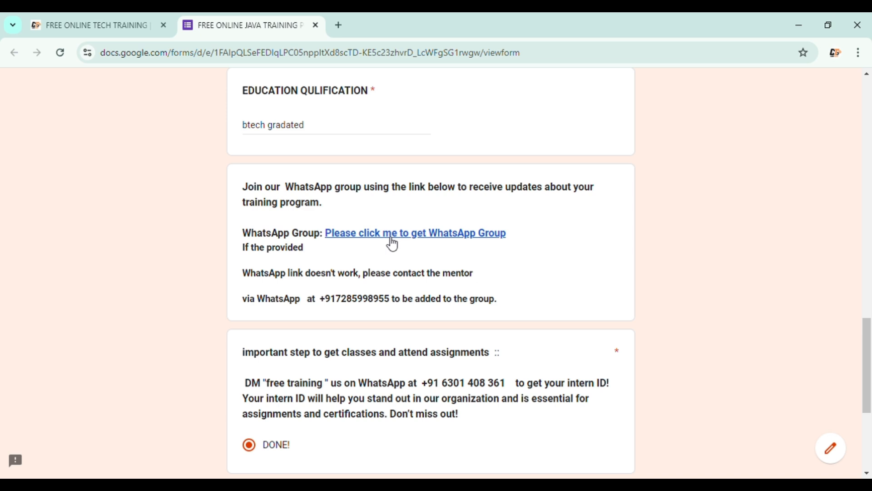
pyautogui.moveTo(388, 244)
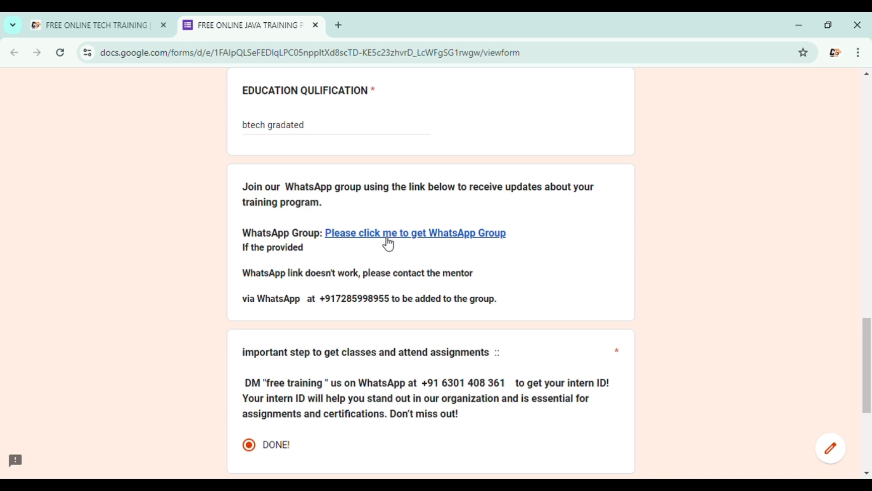
pyautogui.moveTo(409, 229)
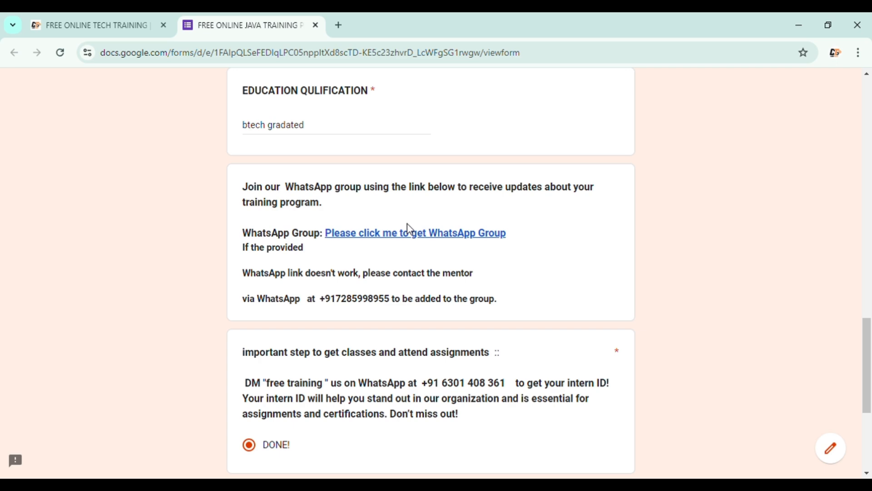
pyautogui.moveTo(416, 236)
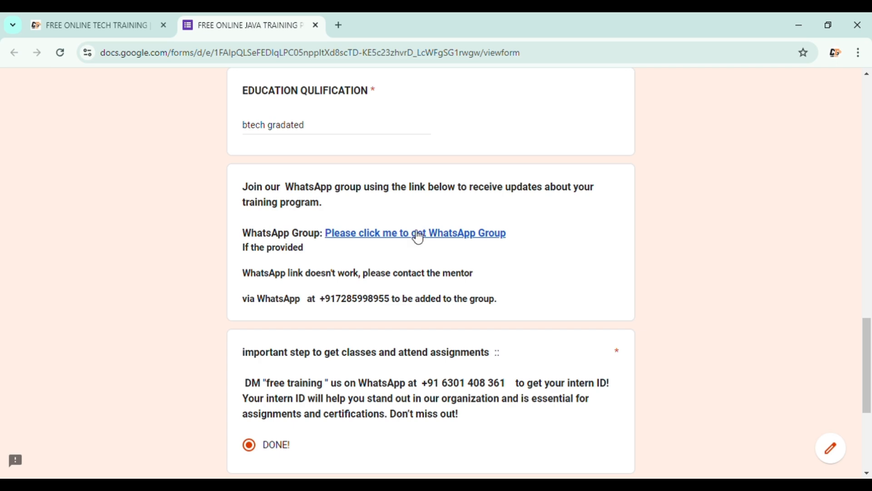
# Follow the JAVA OCT-17 WhatsApp invite, attempt Join Chat, cancel launching the app and return to the form
pyautogui.click(414, 232)
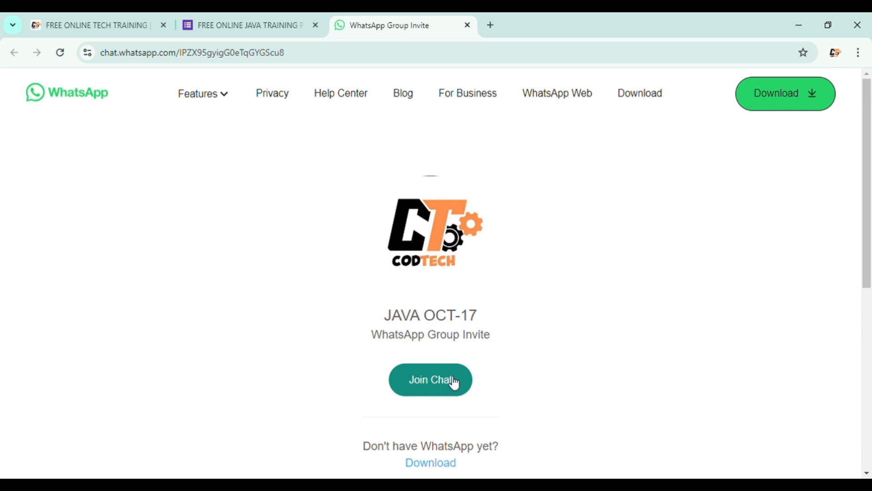
pyautogui.moveTo(382, 333)
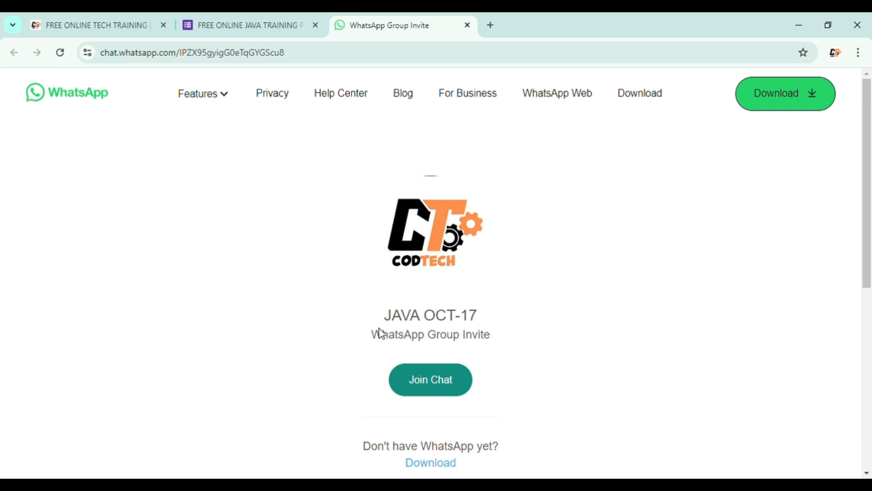
pyautogui.moveTo(431, 322)
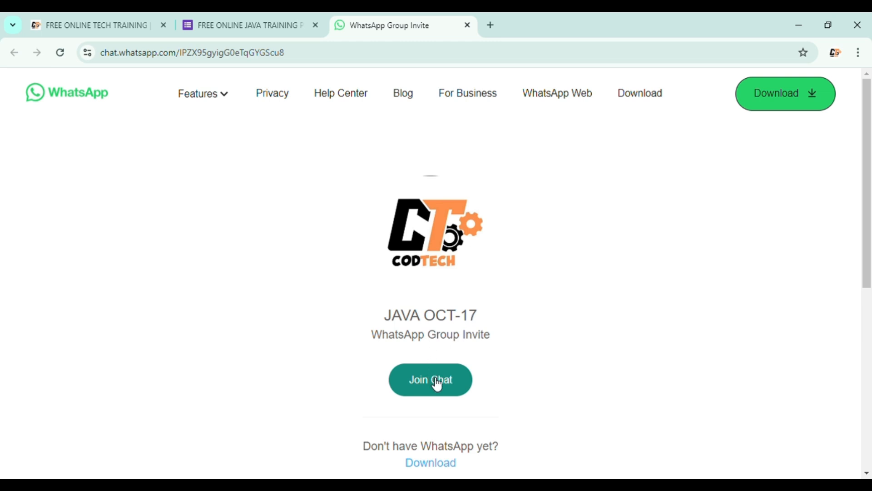
pyautogui.click(429, 379)
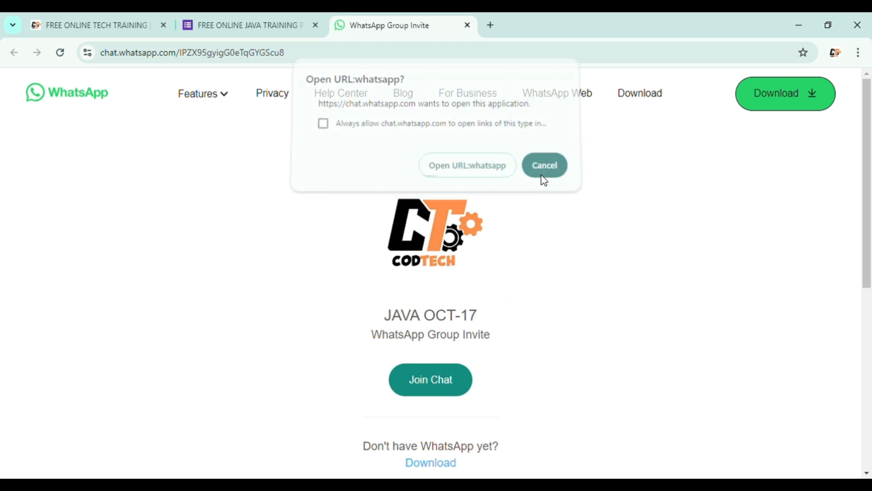
pyautogui.click(543, 164)
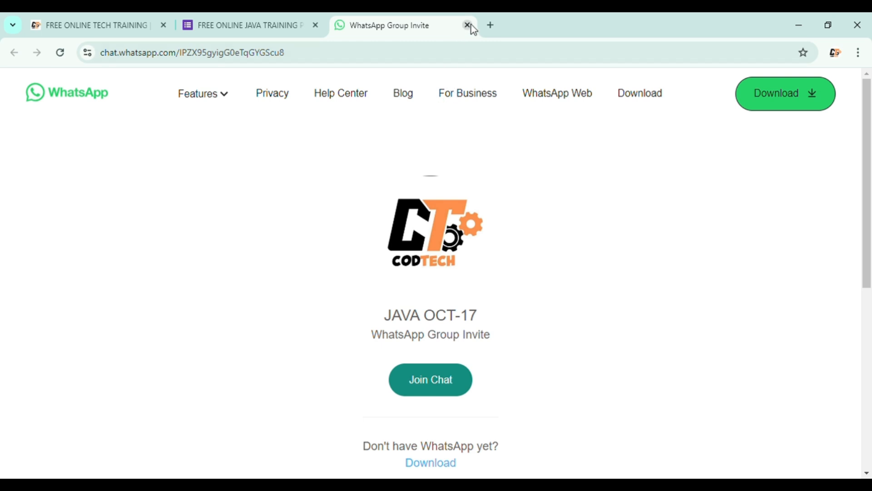
pyautogui.click(248, 25)
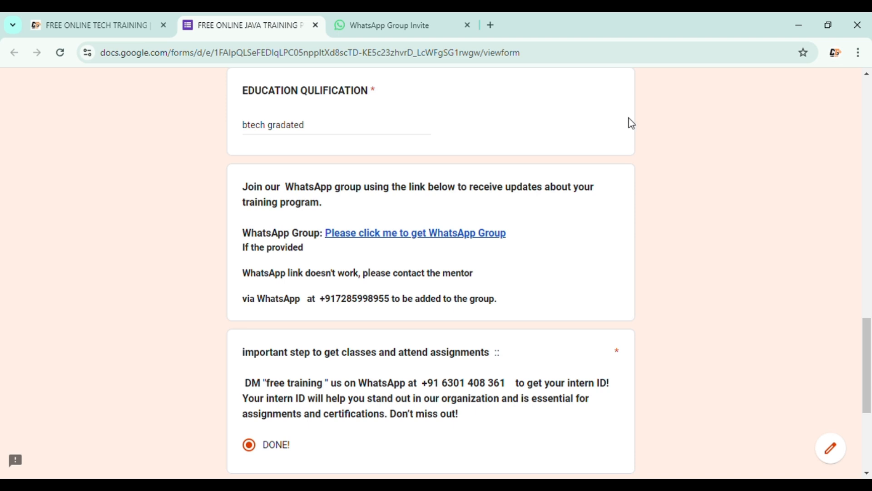
# Scroll past the WhatsApp section to the LinkedIn and Instagram links and the Submit button
pyautogui.scroll(-3)
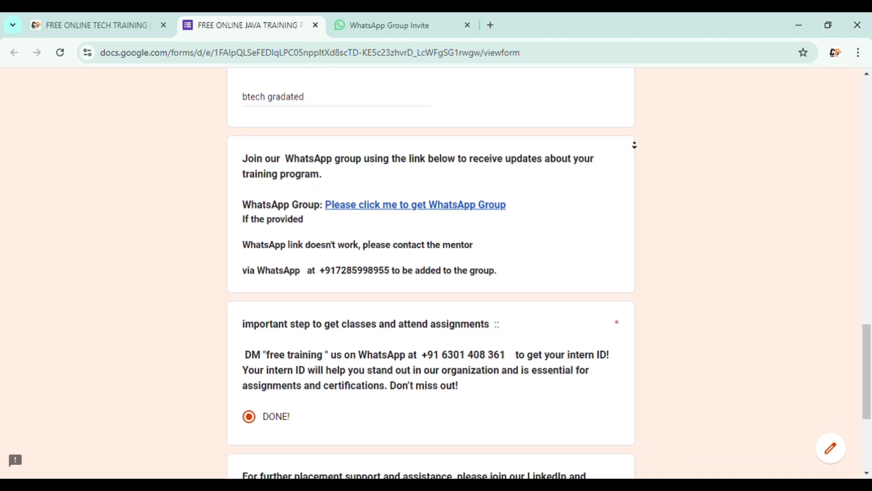
pyautogui.scroll(-3)
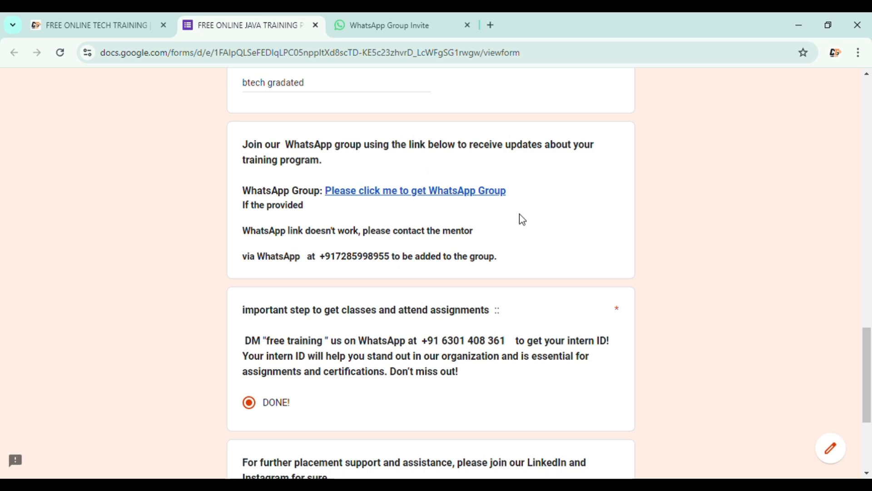
pyautogui.moveTo(517, 238)
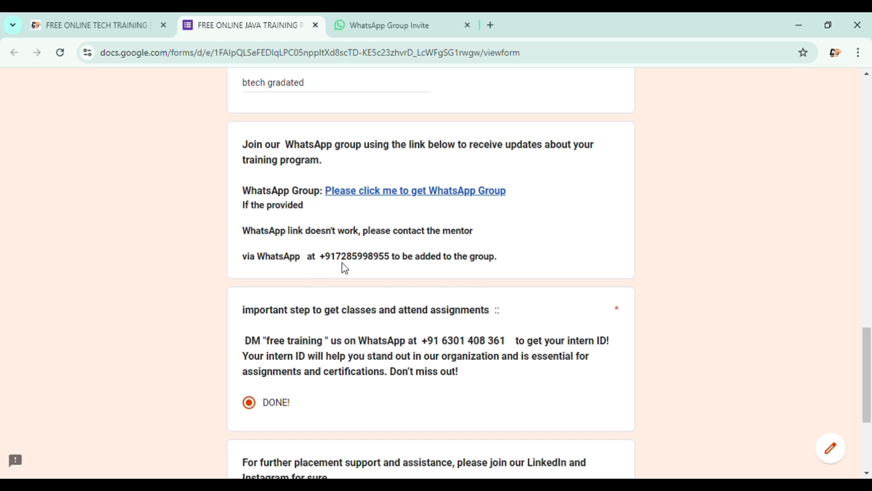
pyautogui.moveTo(333, 265)
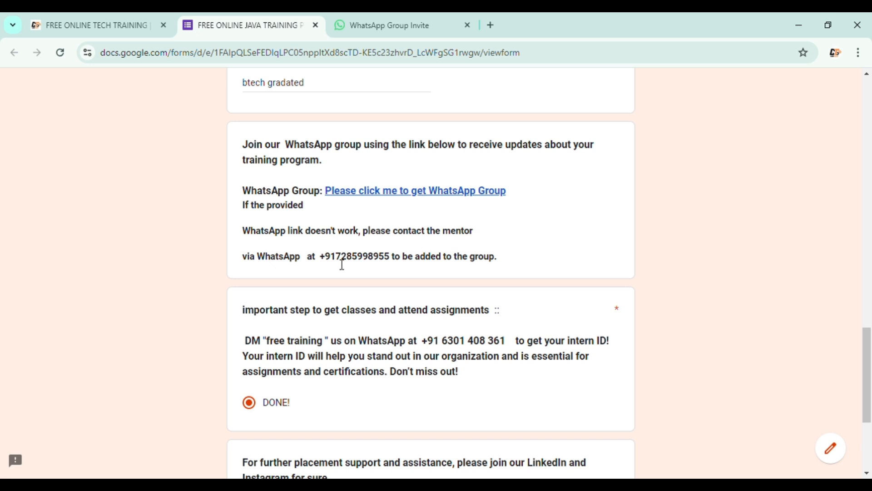
pyautogui.moveTo(410, 240)
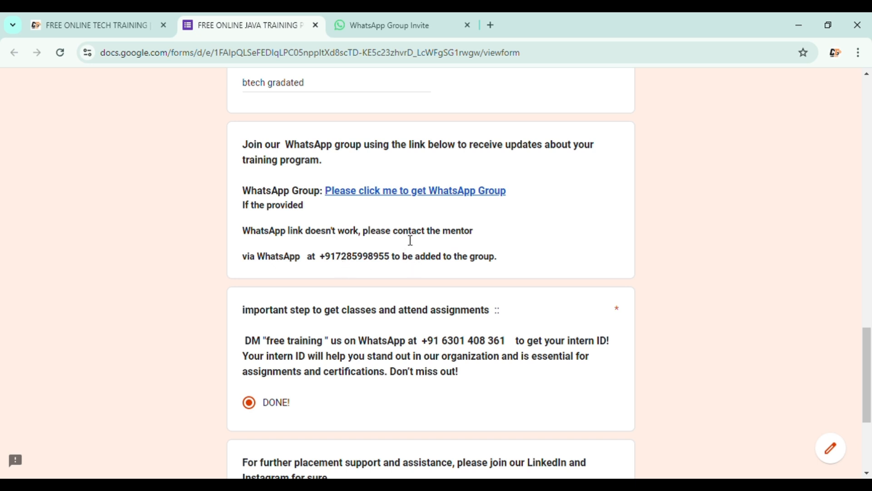
pyautogui.scroll(-3)
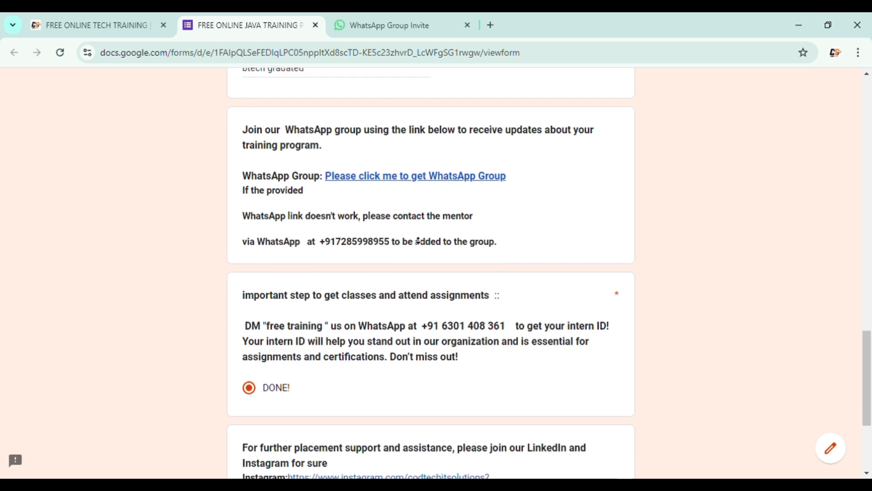
pyautogui.scroll(-3)
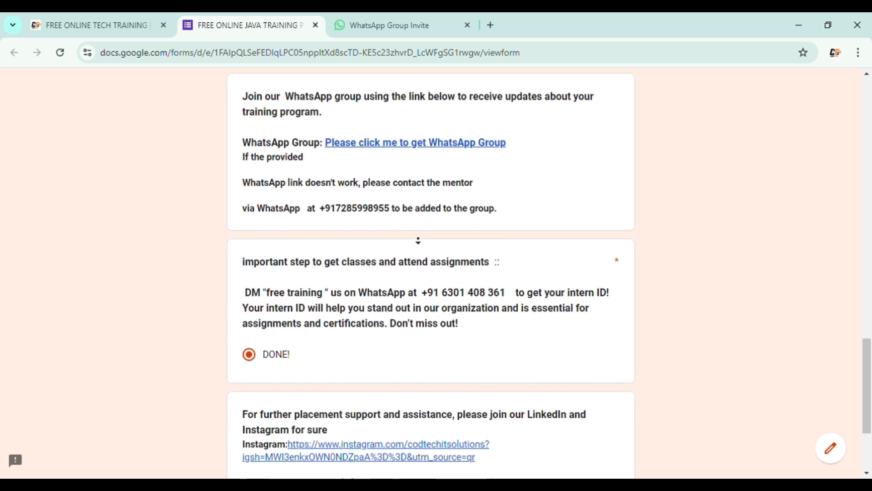
pyautogui.scroll(-3)
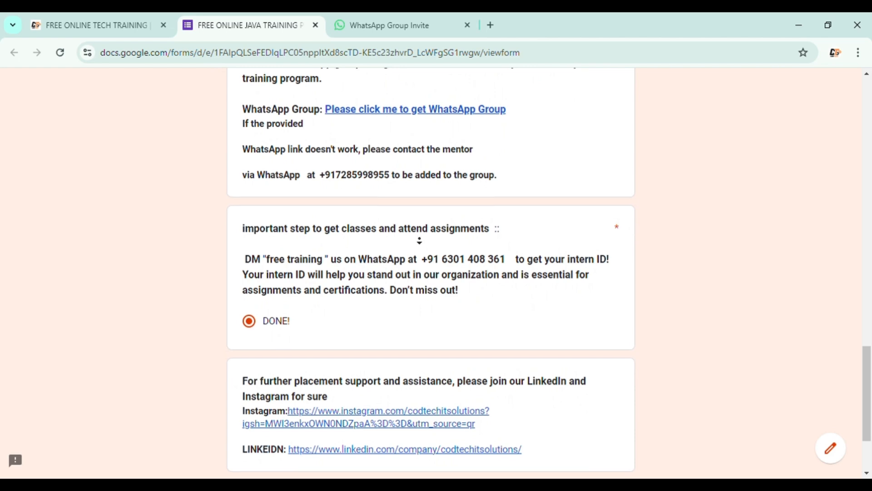
pyautogui.scroll(-3)
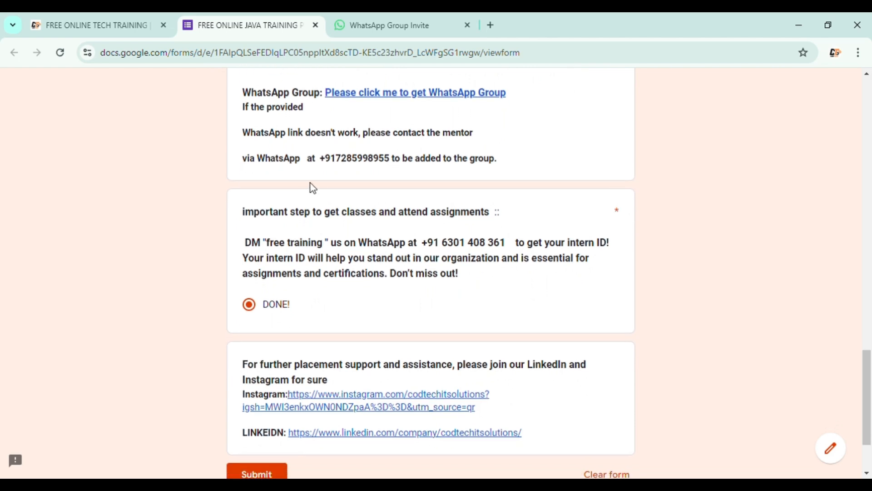
pyautogui.moveTo(342, 191)
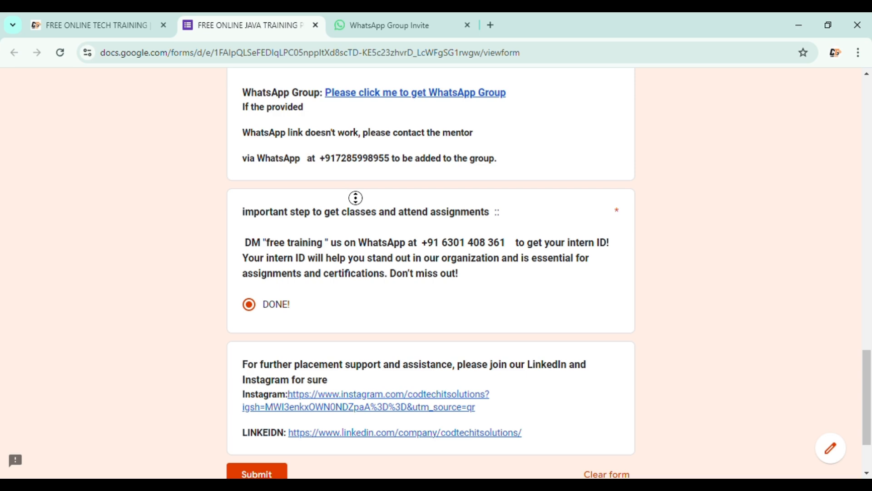
pyautogui.scroll(-3)
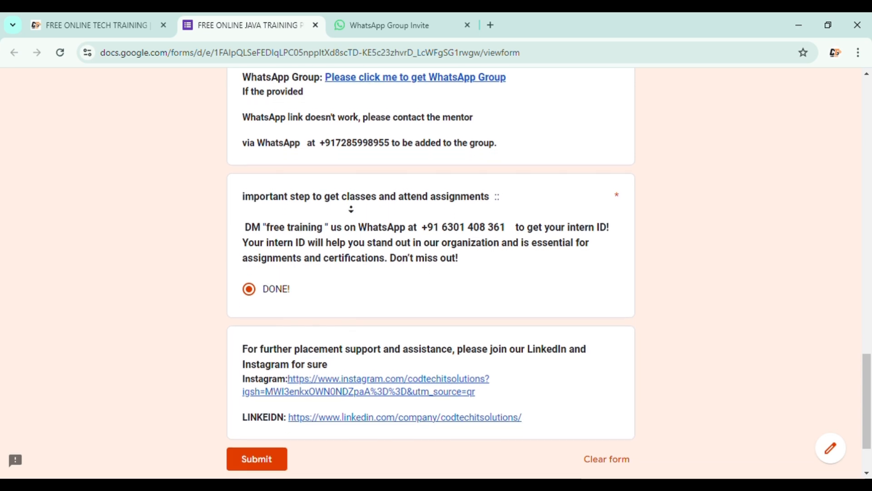
pyautogui.scroll(-3)
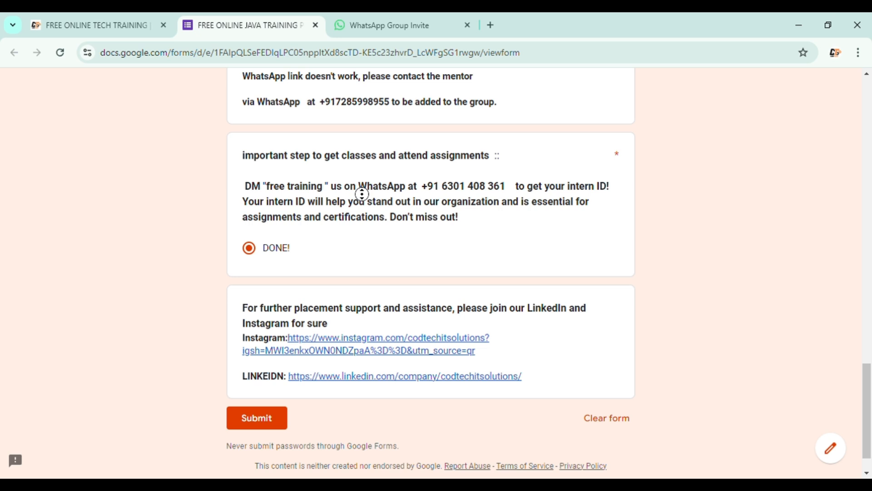
pyautogui.scroll(-3)
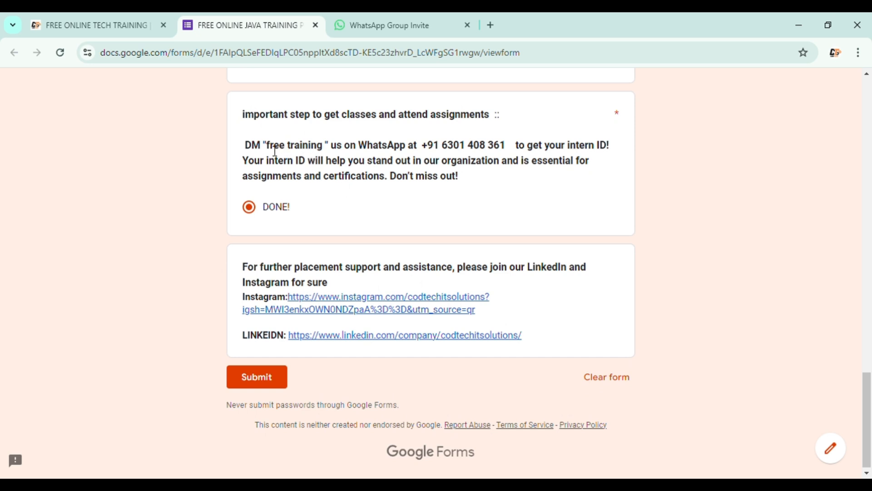
pyautogui.moveTo(306, 170)
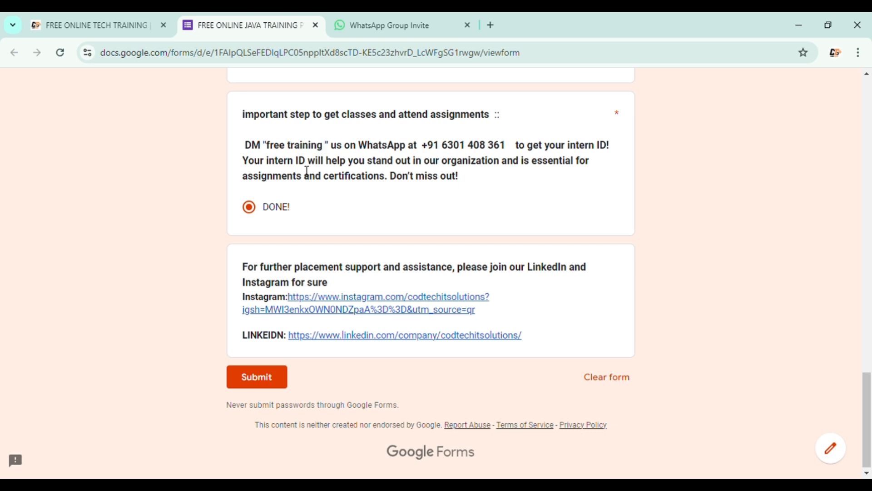
pyautogui.moveTo(438, 157)
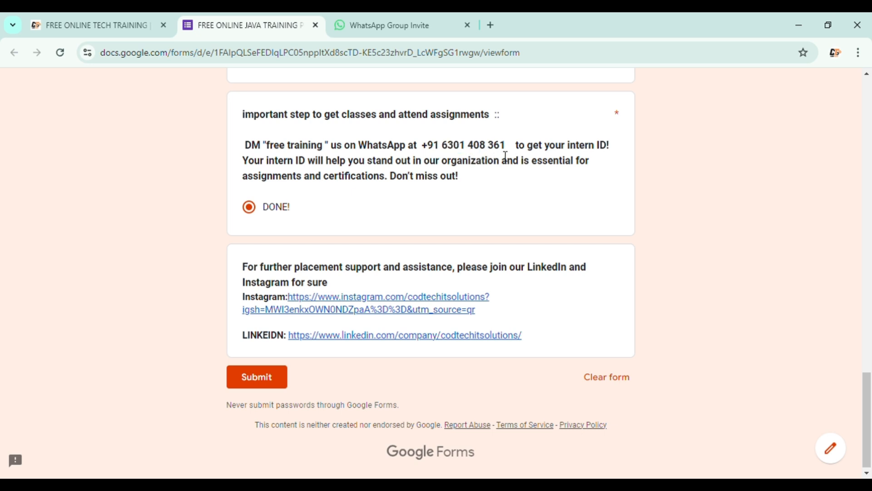
pyautogui.moveTo(457, 162)
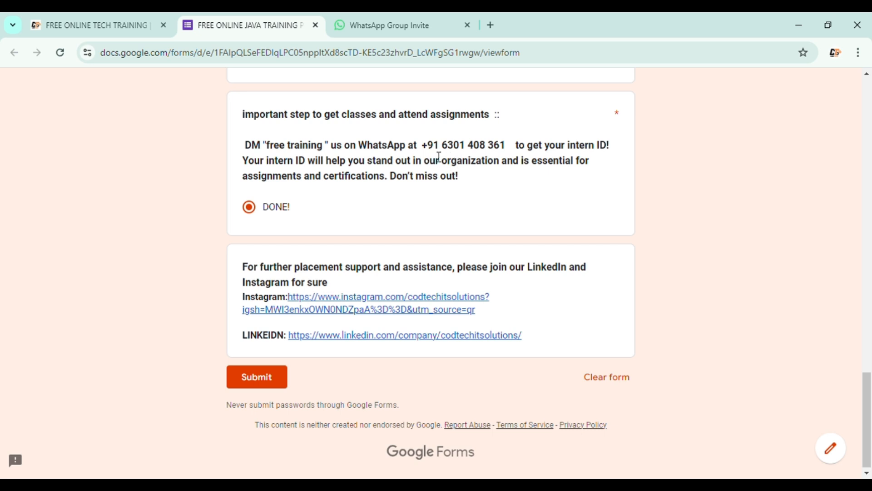
pyautogui.moveTo(457, 153)
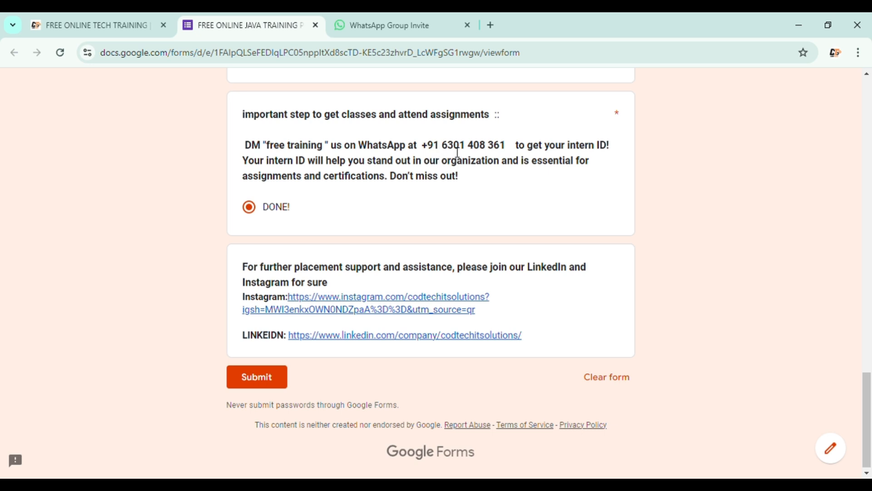
pyautogui.moveTo(542, 139)
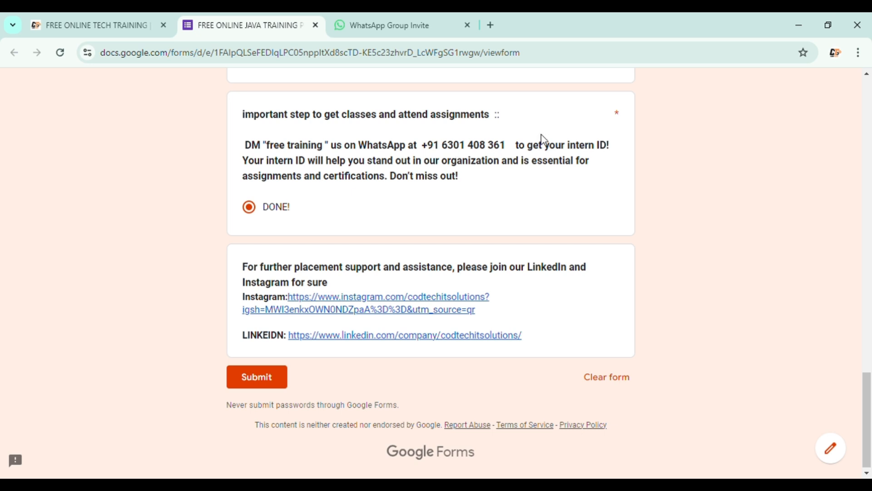
pyautogui.moveTo(254, 219)
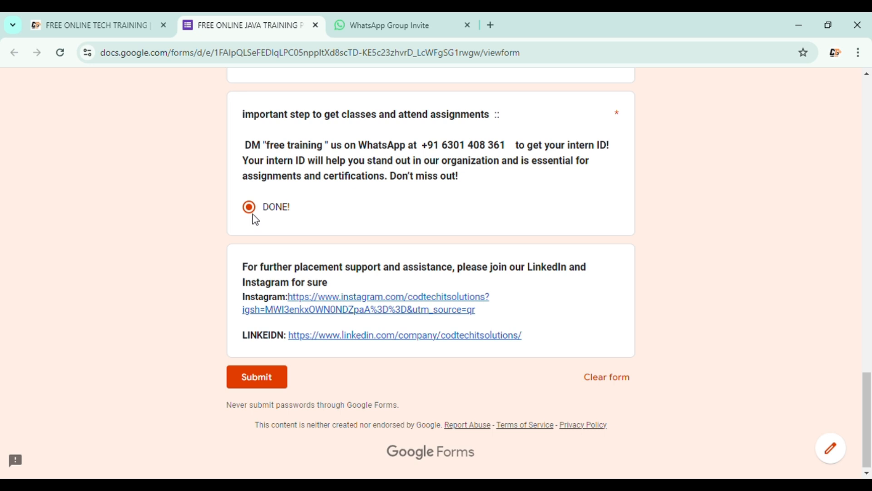
pyautogui.moveTo(306, 327)
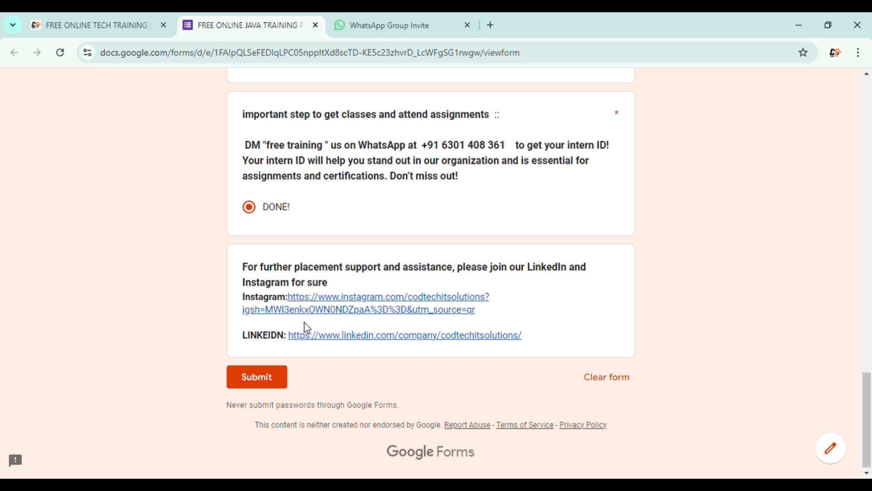
pyautogui.moveTo(251, 325)
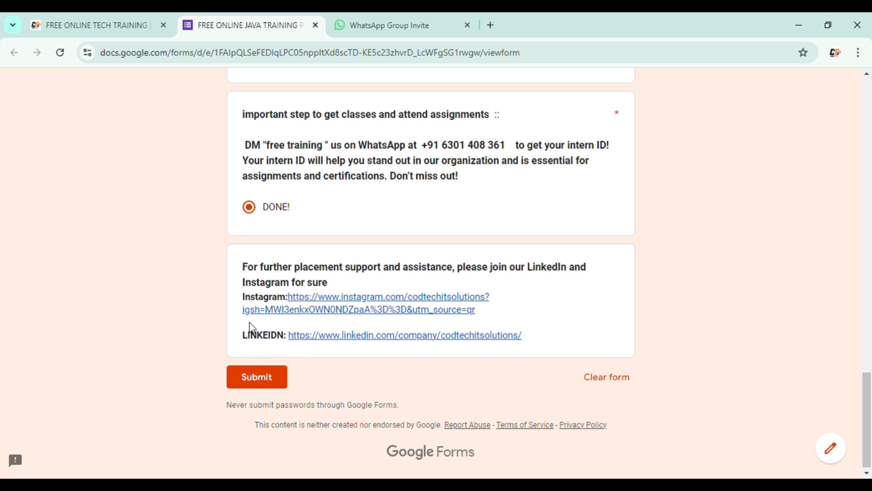
pyautogui.moveTo(479, 284)
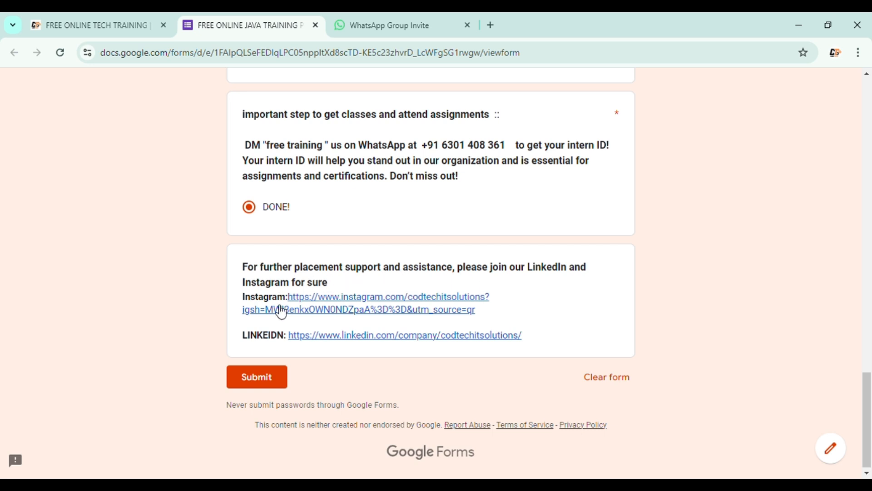
pyautogui.moveTo(310, 325)
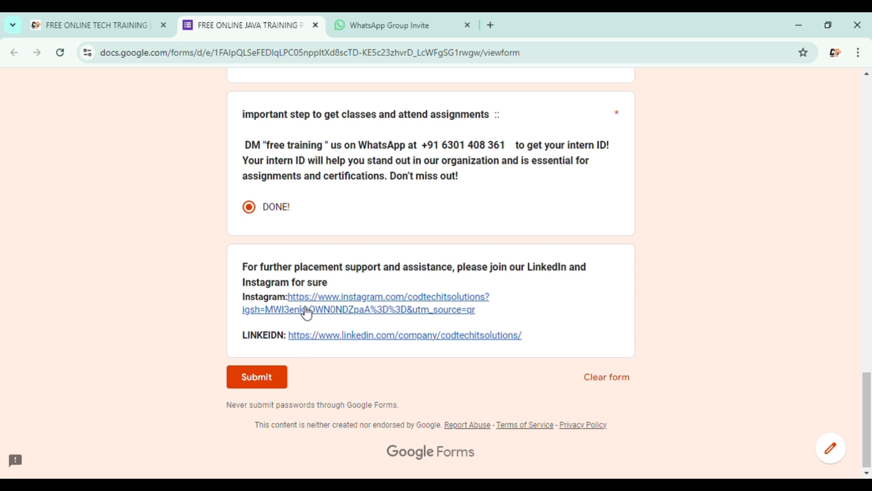
pyautogui.moveTo(343, 342)
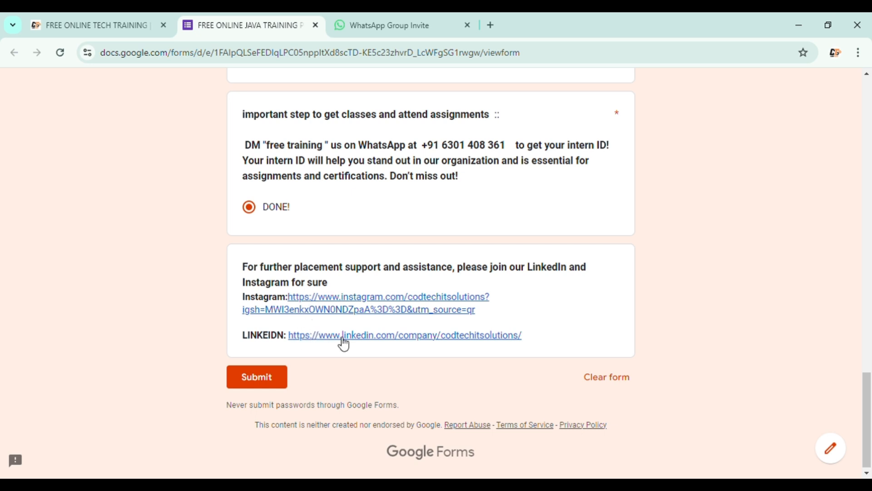
pyautogui.moveTo(310, 304)
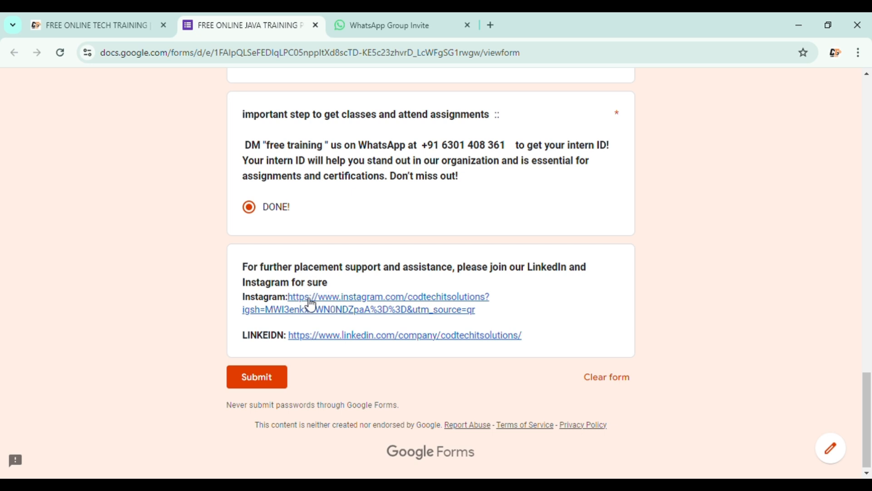
pyautogui.moveTo(294, 371)
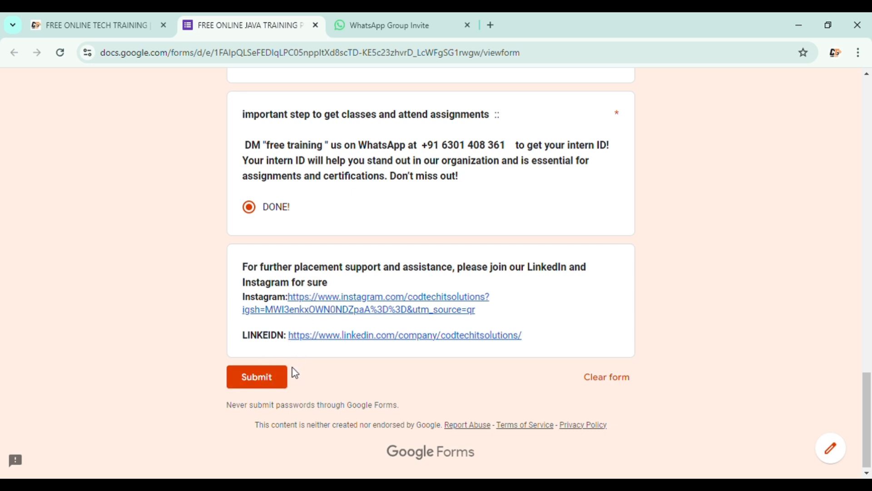
pyautogui.moveTo(272, 377)
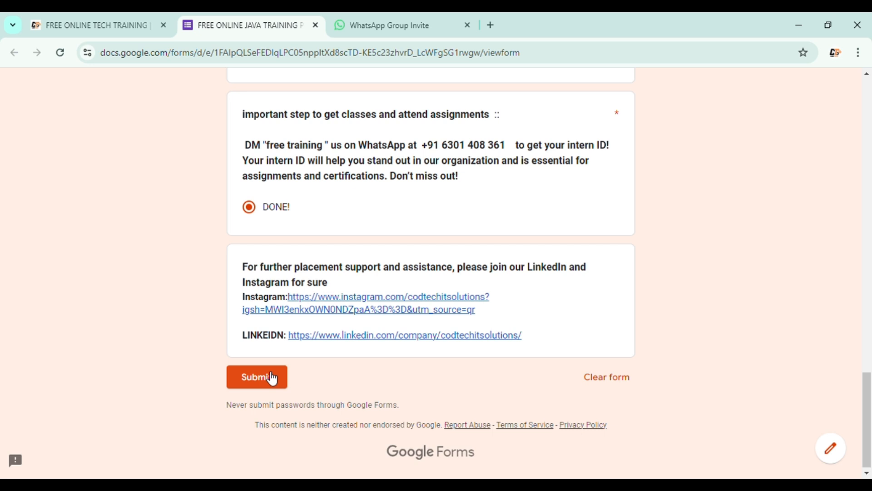
# Submit the Java training registration and reach the 'Thanks for submitting your contact info!' confirmation
pyautogui.click(257, 376)
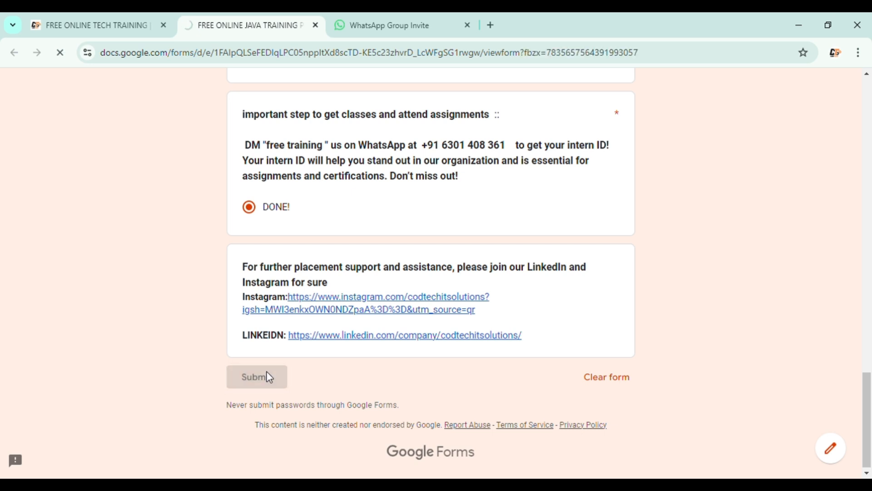
pyautogui.click(256, 377)
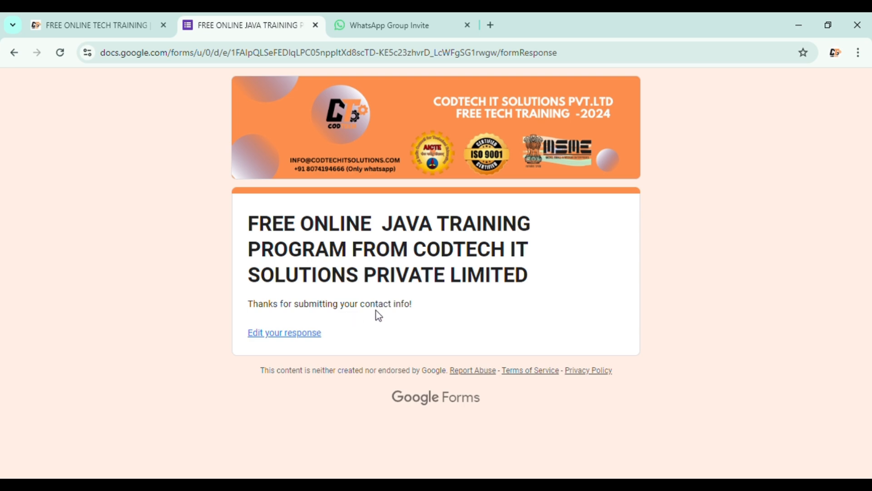
pyautogui.moveTo(437, 301)
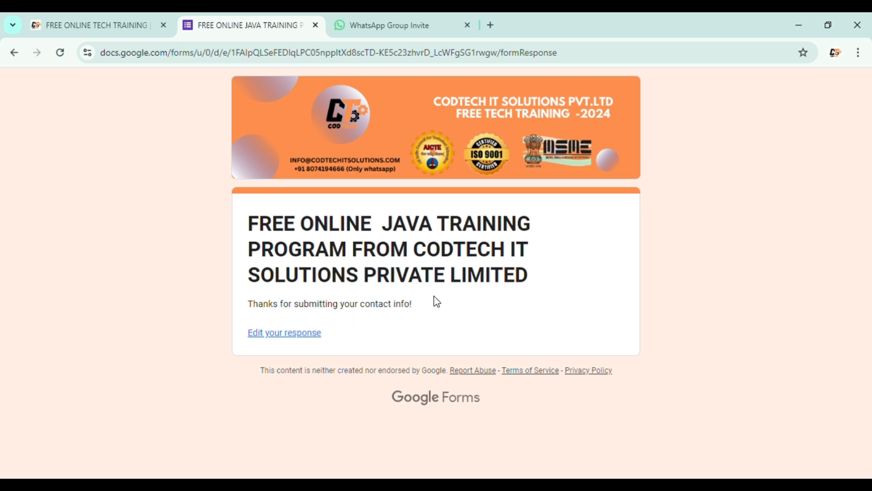
pyautogui.moveTo(815, 91)
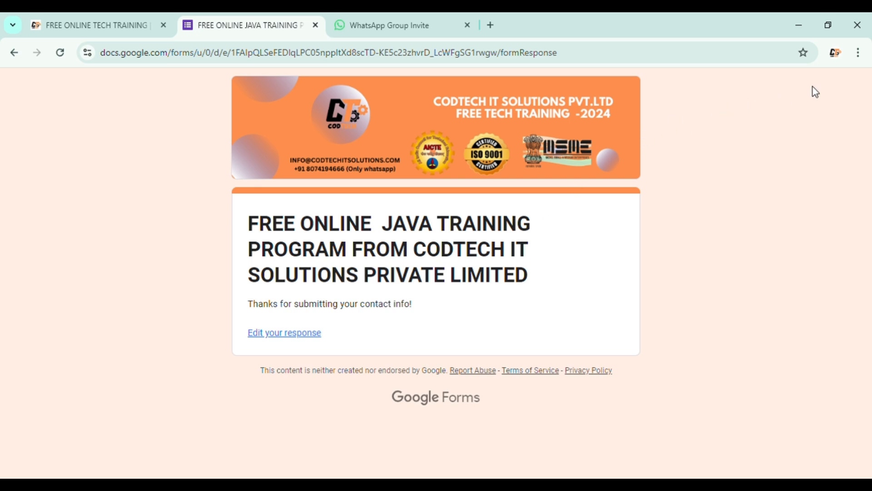
pyautogui.moveTo(655, 213)
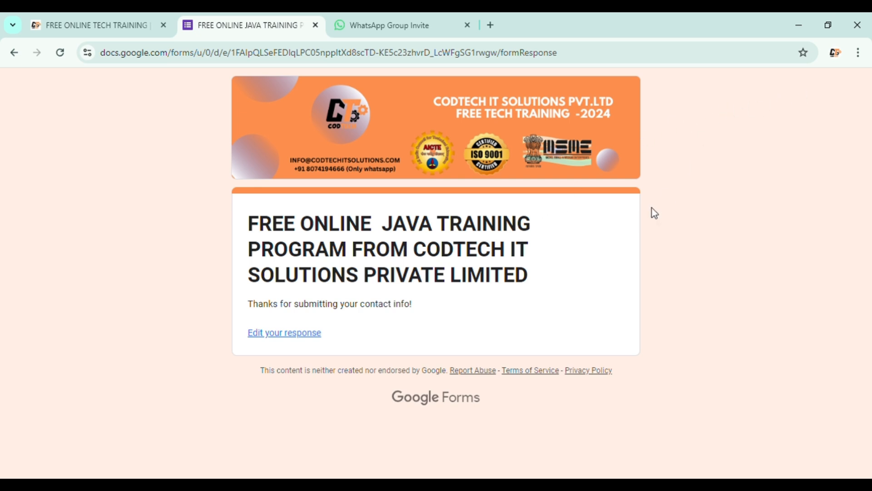
pyautogui.moveTo(760, 136)
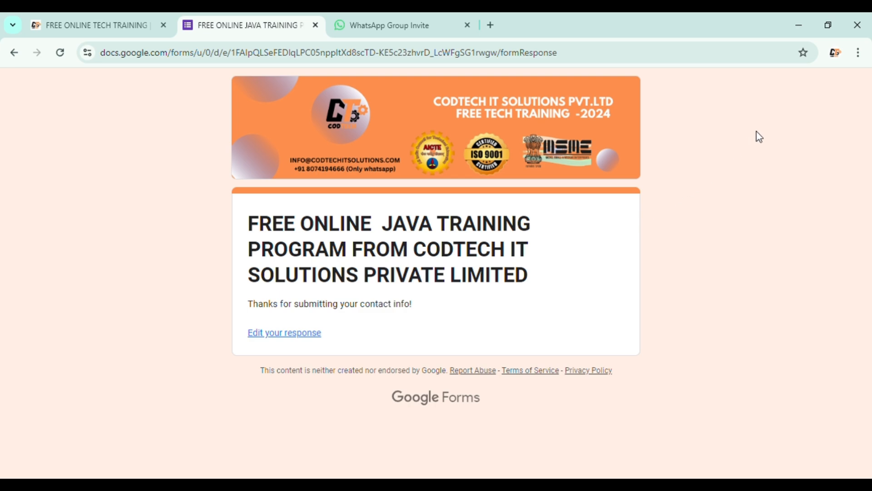